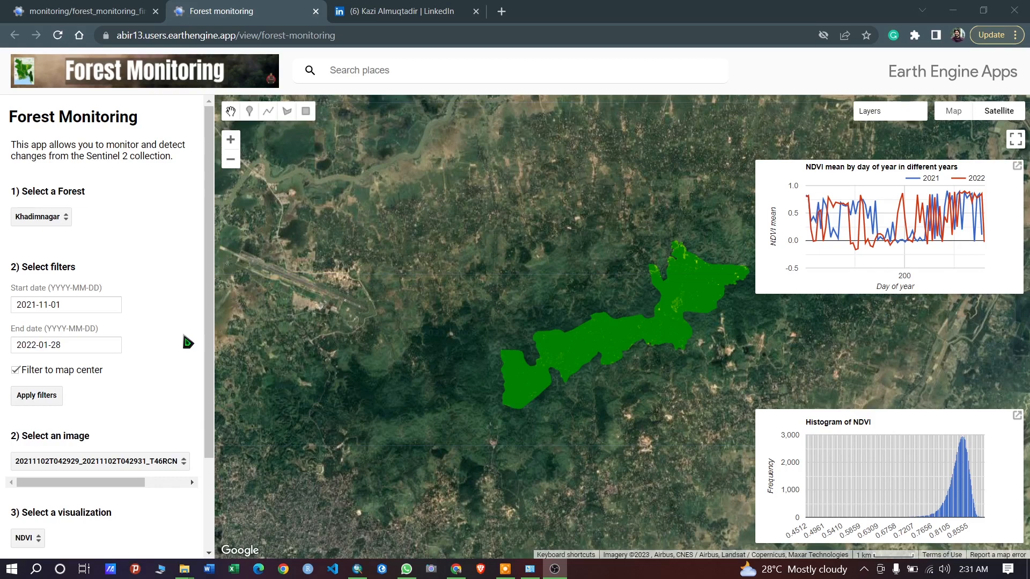
mouse_move(179, 320)
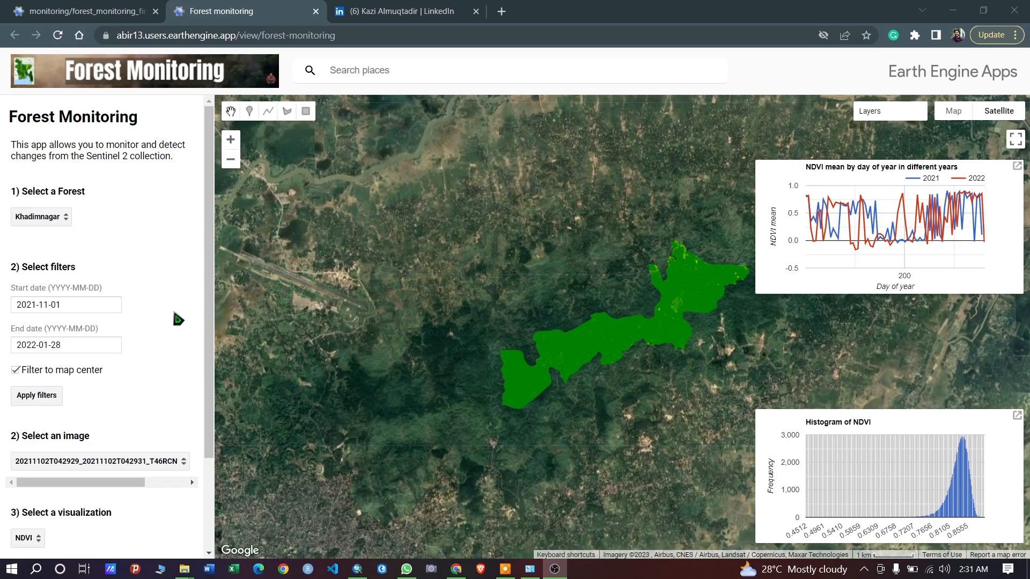
Expand the 'Select a Forest' list to show the forests available for monitoring
left_click(40, 217)
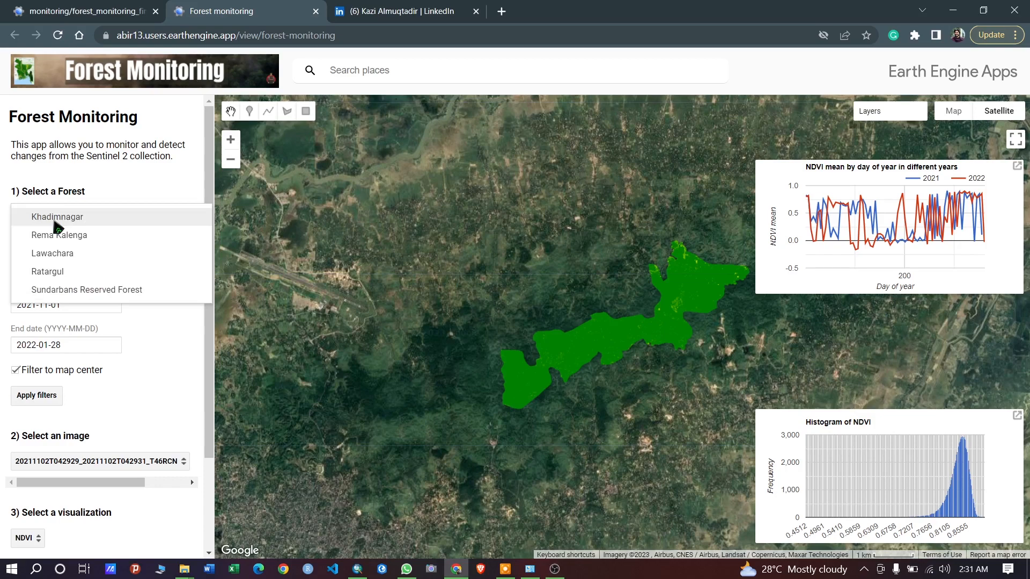
mouse_move(97, 272)
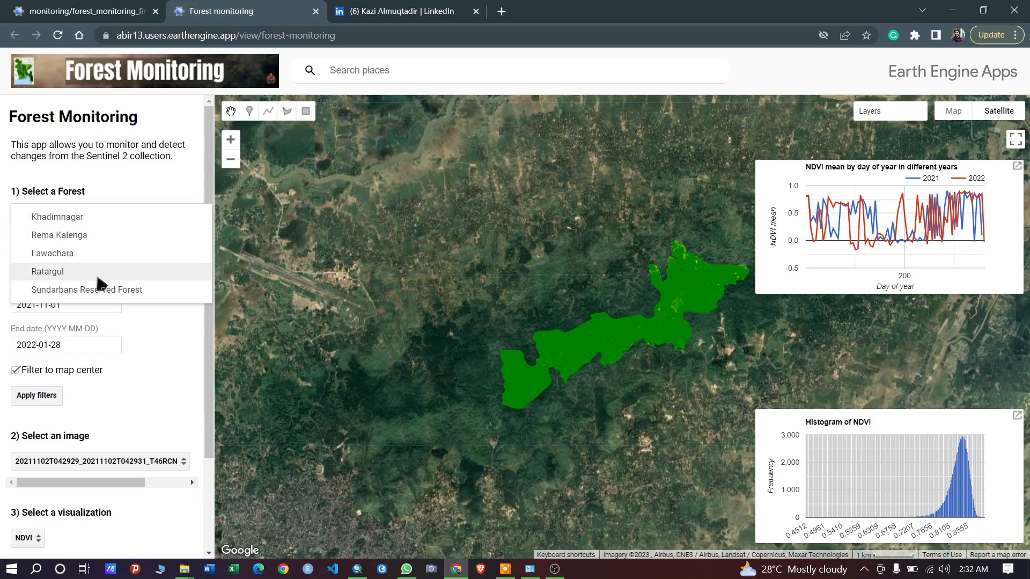
mouse_move(77, 217)
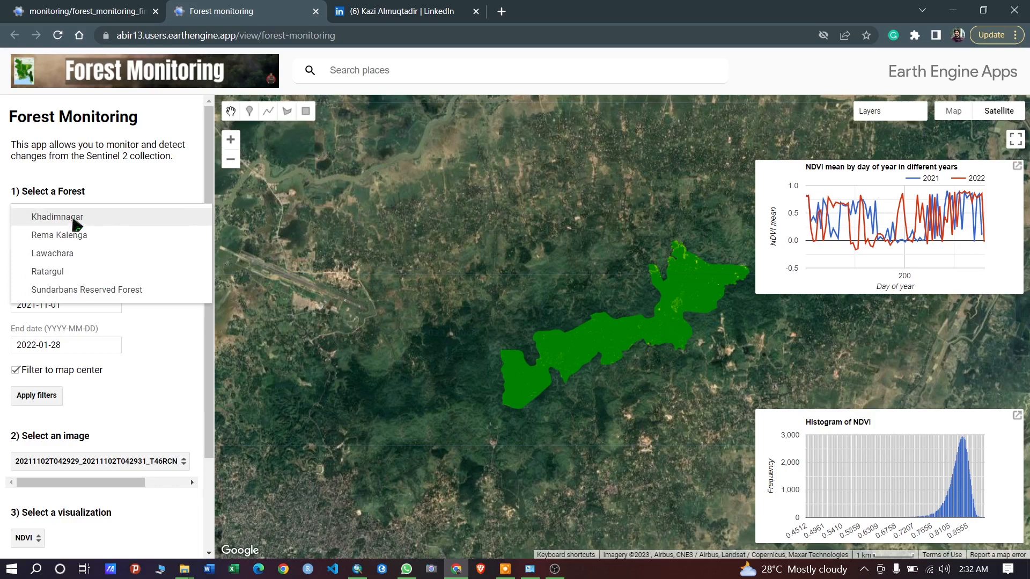
mouse_move(74, 267)
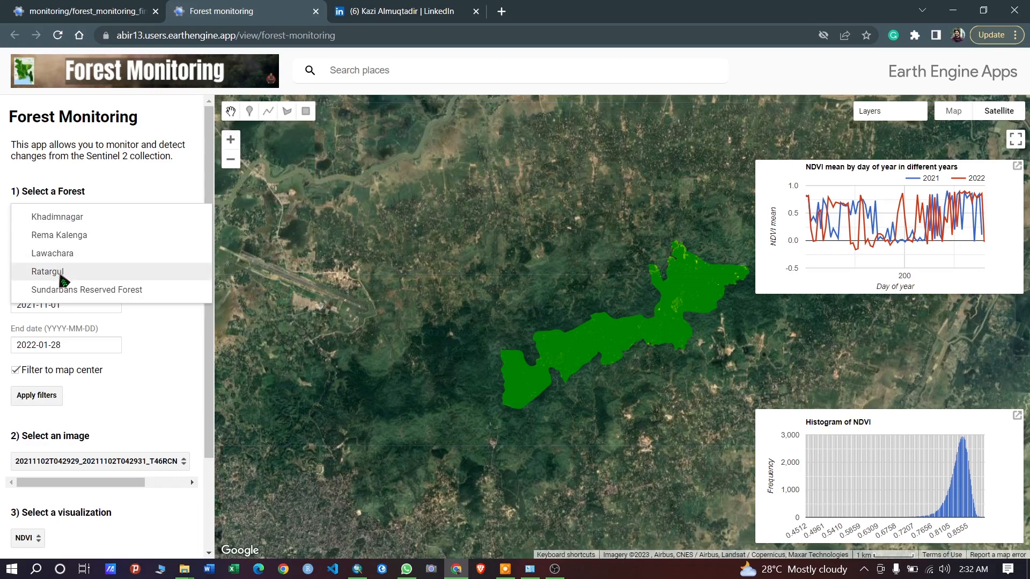
Select Ratargul and apply a 2023-01-01 to 2023-03-28 image date filter
left_click(46, 271)
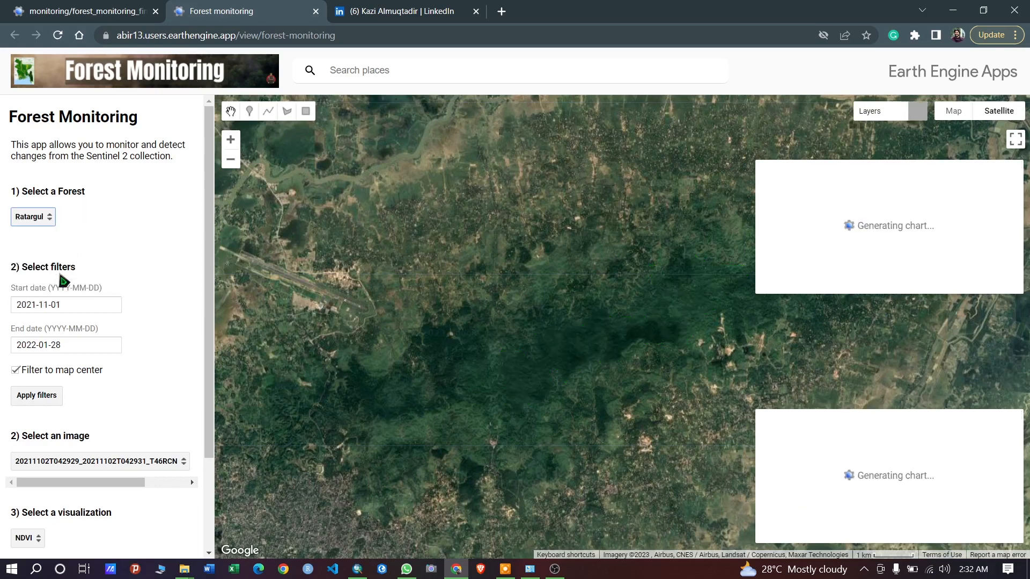
mouse_move(66, 232)
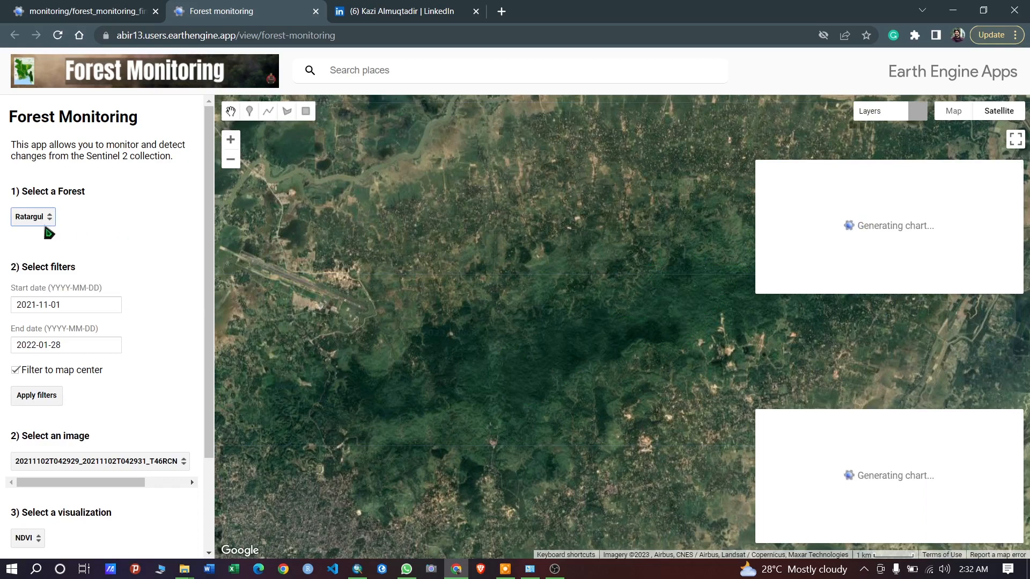
left_click(65, 303)
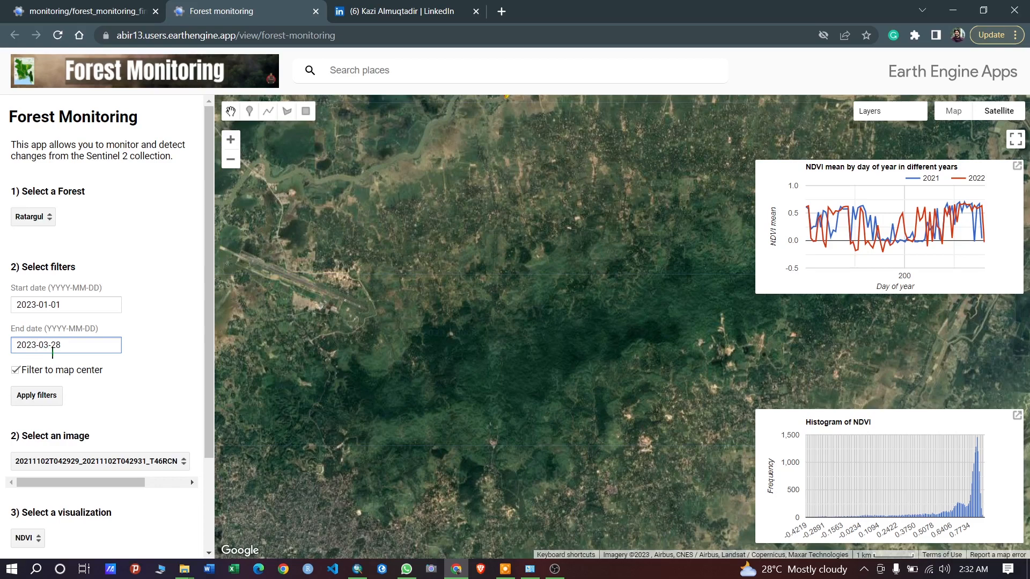
scroll("down", 3)
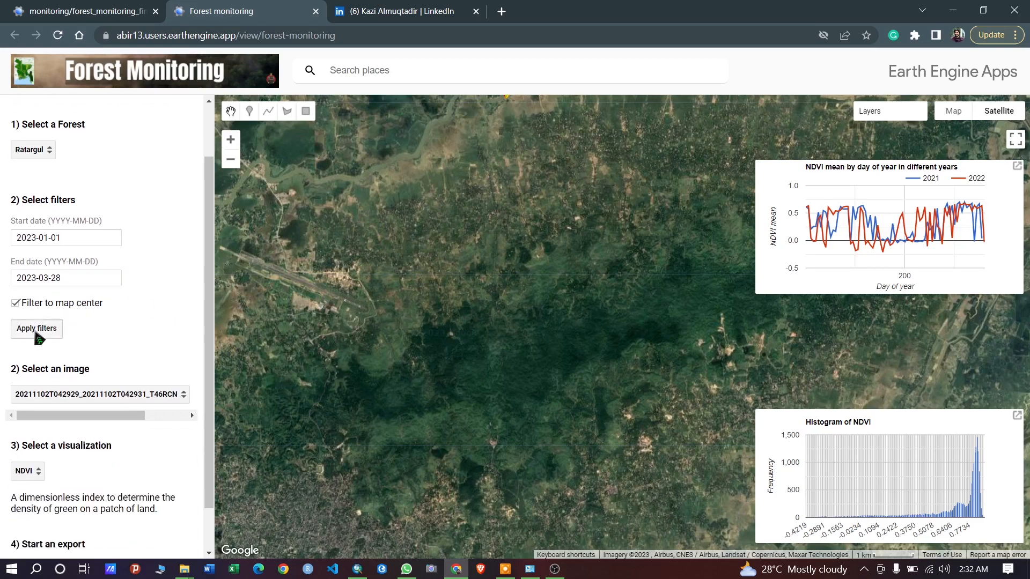
left_click(37, 328)
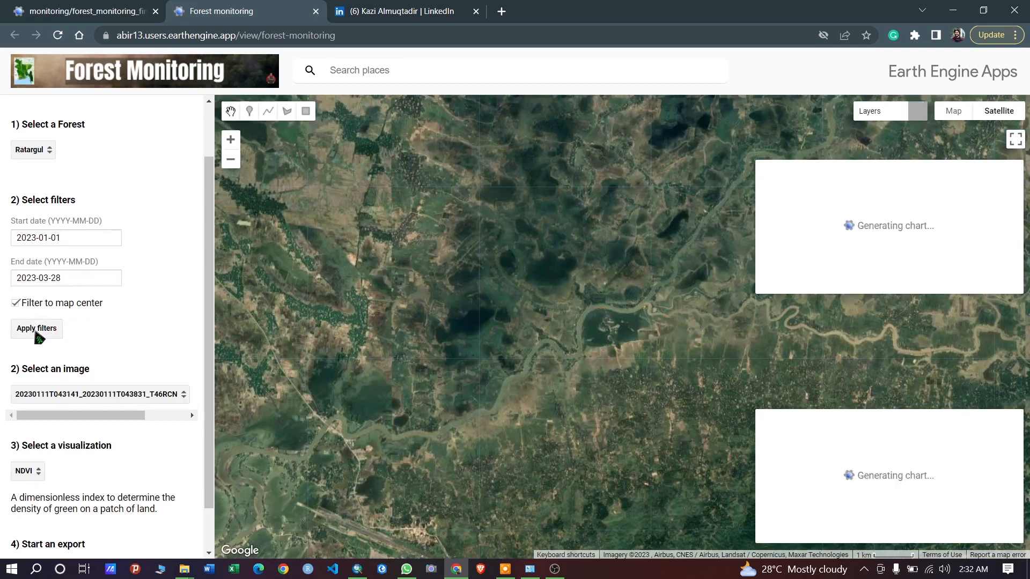
left_click(36, 329)
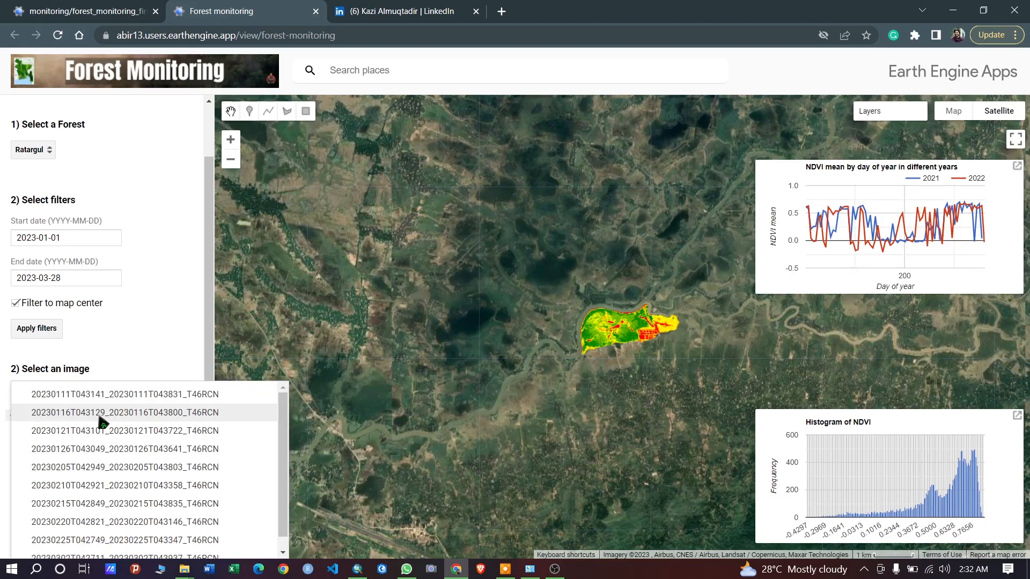
mouse_move(109, 327)
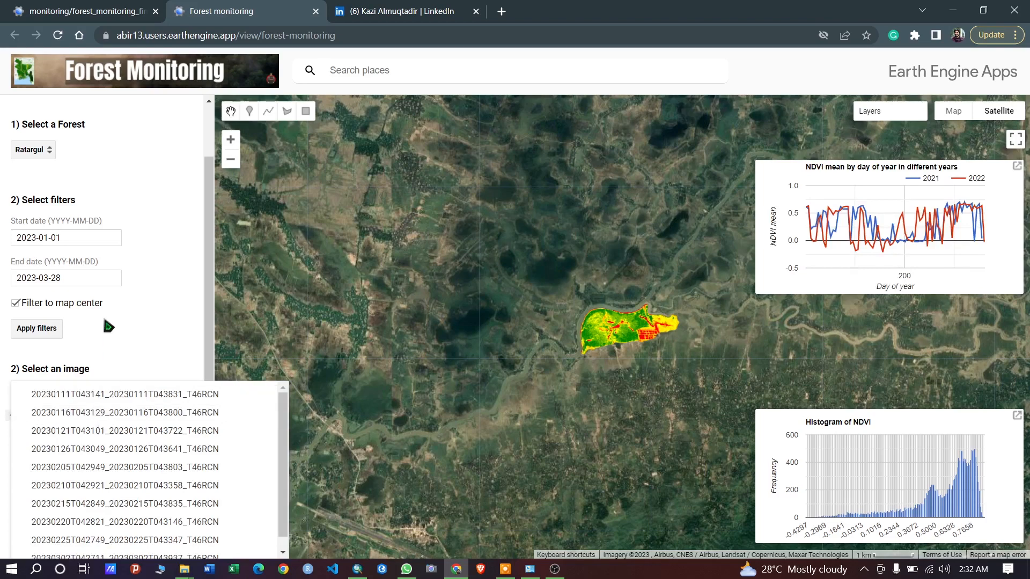
Choose image 20230111T043141_20230111T043831_T46RCN to display Ratargul's NDVI map
left_click(47, 239)
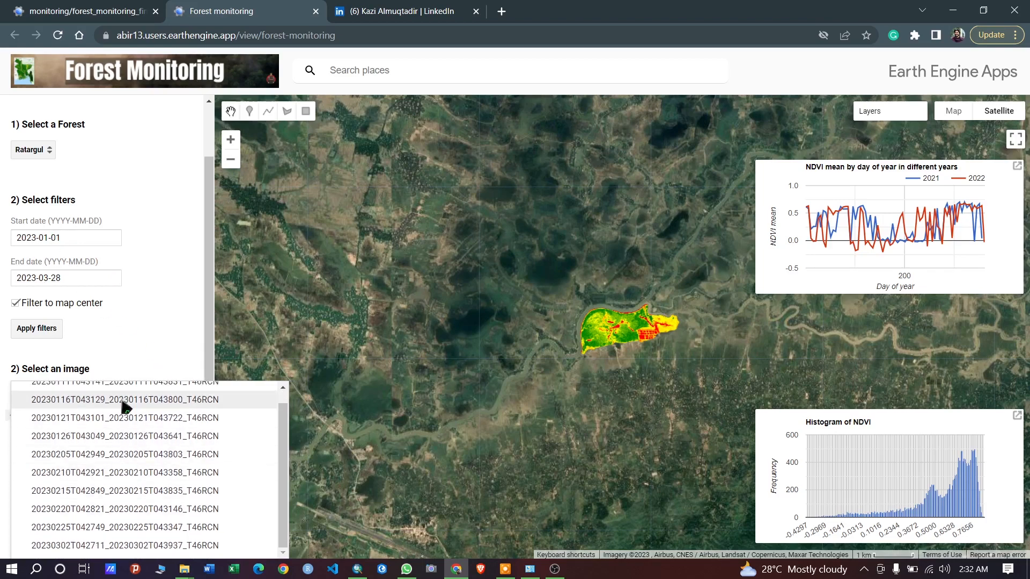
scroll("up", 3)
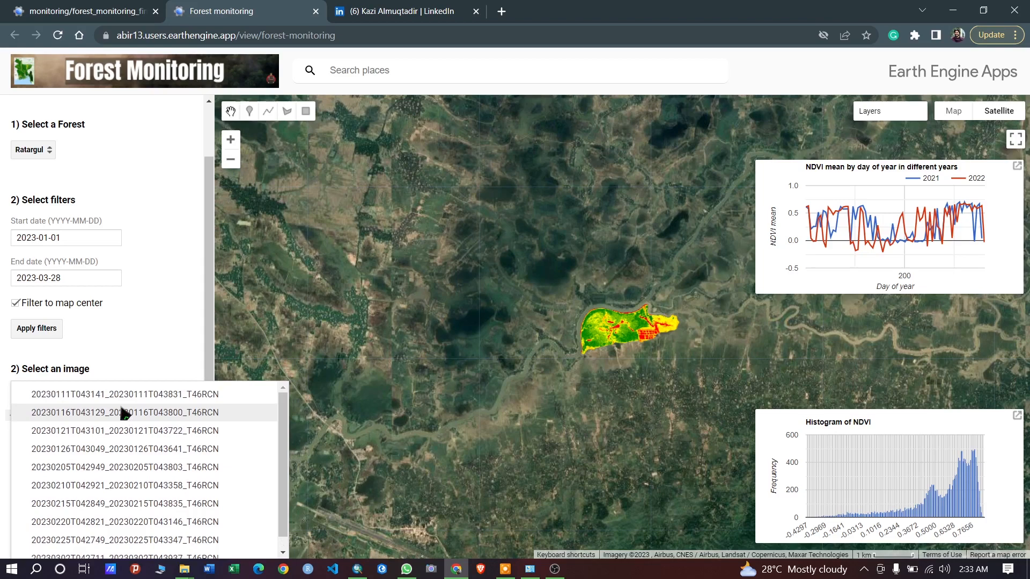
mouse_move(151, 332)
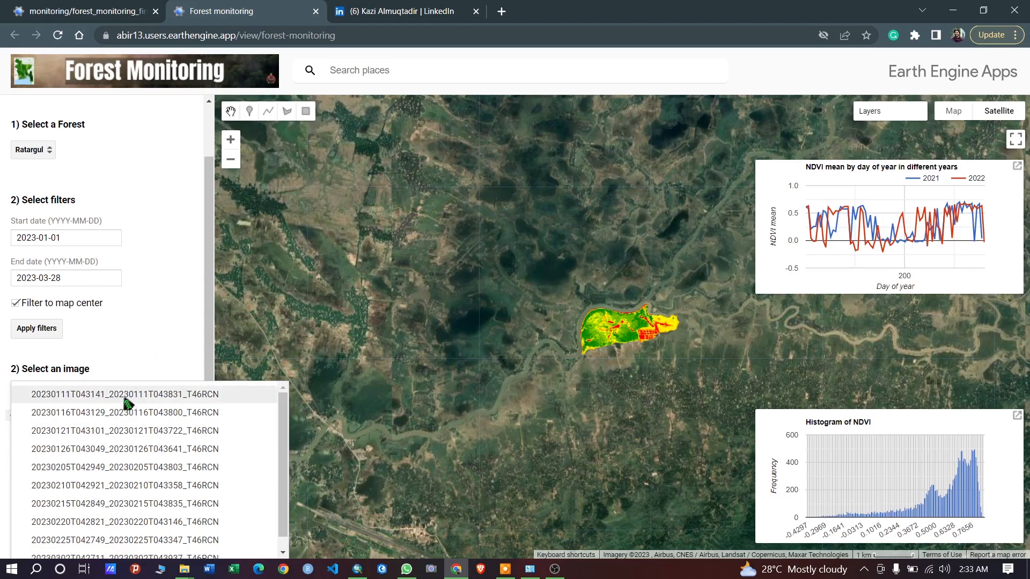
left_click(118, 394)
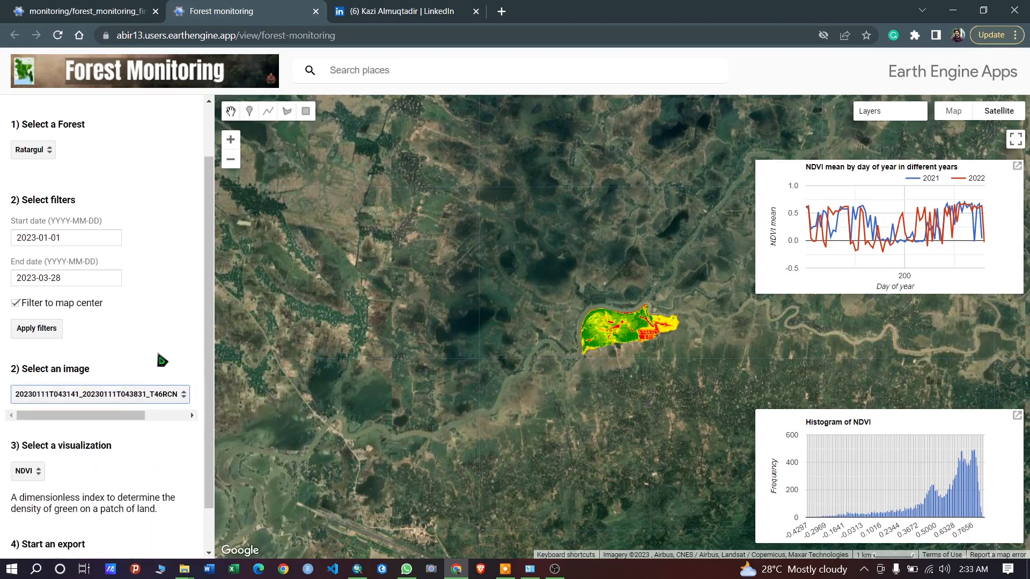
mouse_move(597, 334)
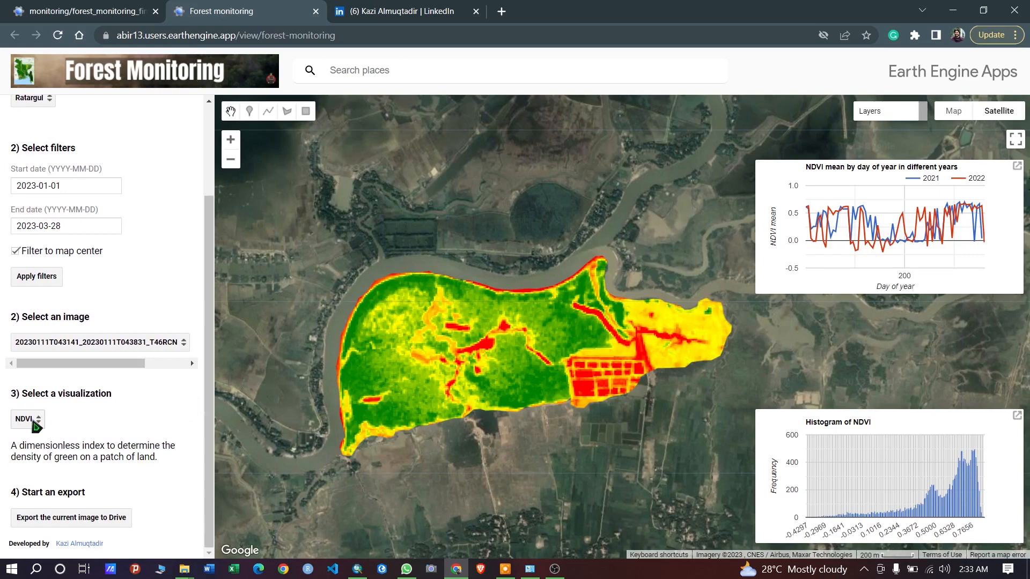
left_click(25, 419)
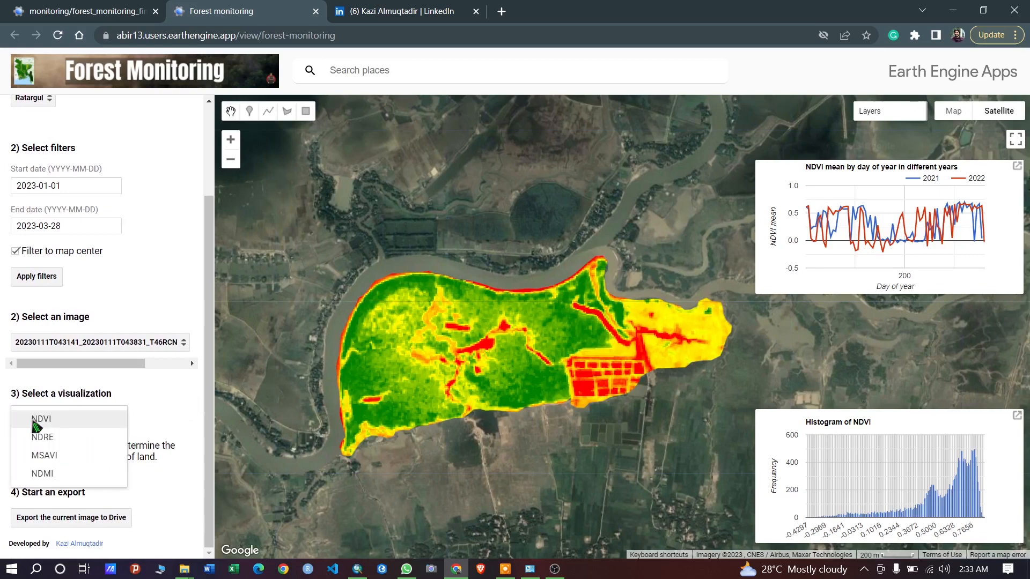
mouse_move(43, 437)
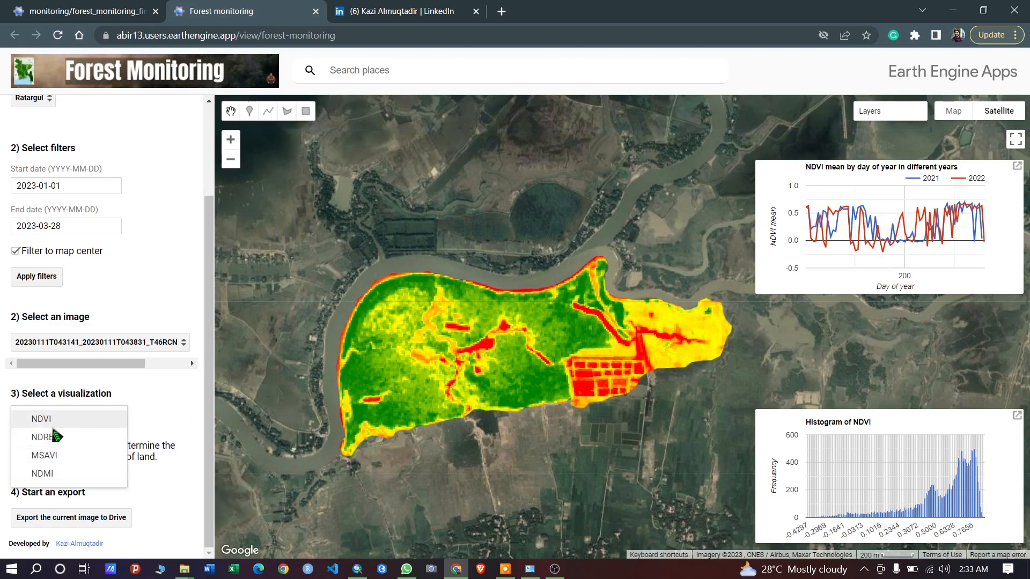
left_click(43, 437)
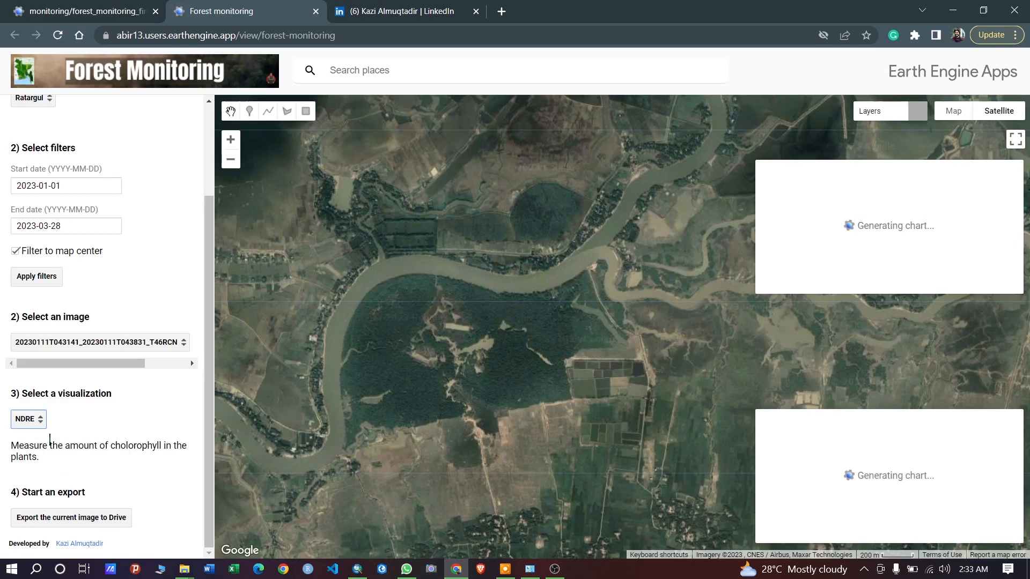
mouse_move(37, 434)
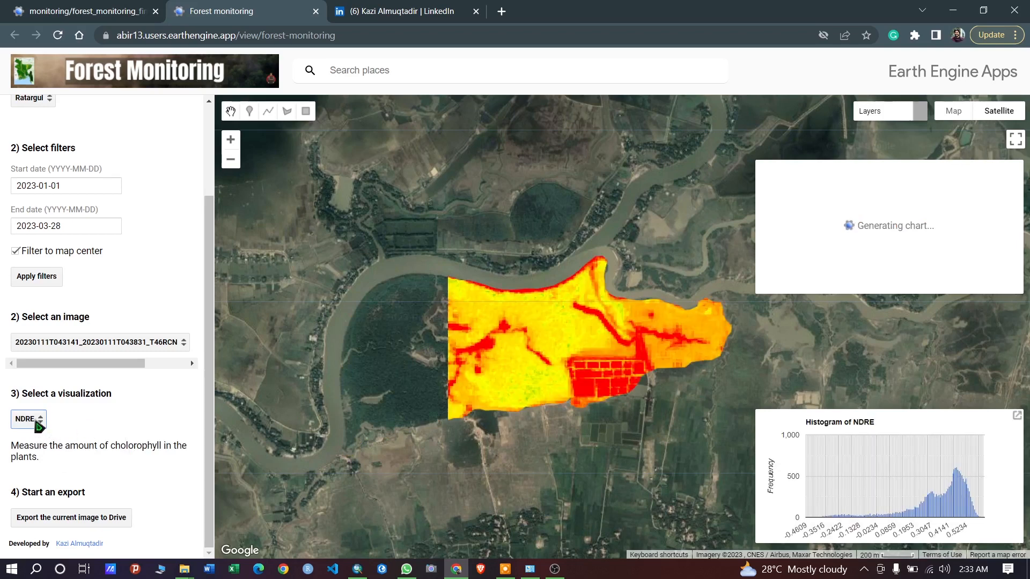
left_click(28, 420)
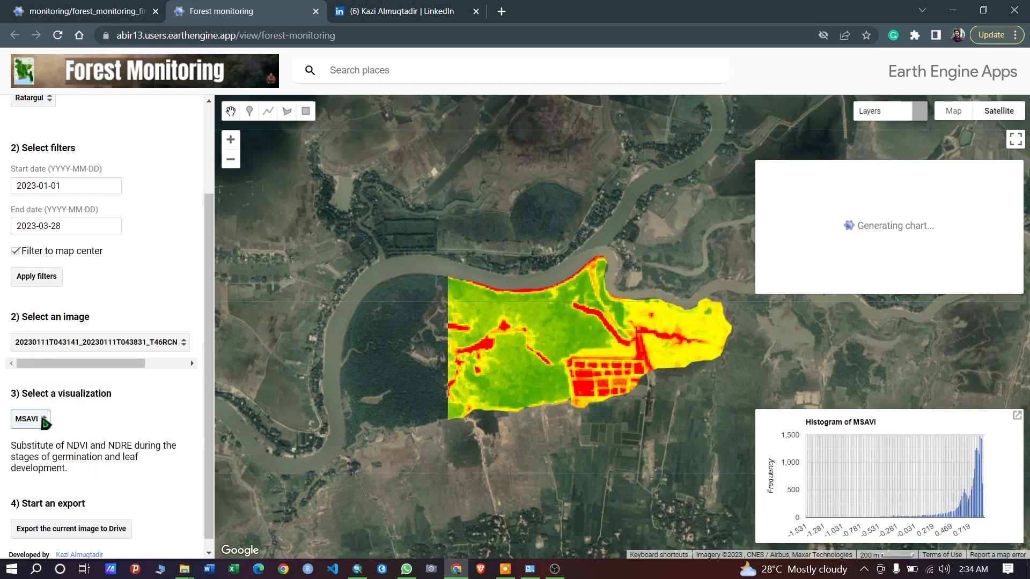
left_click(30, 420)
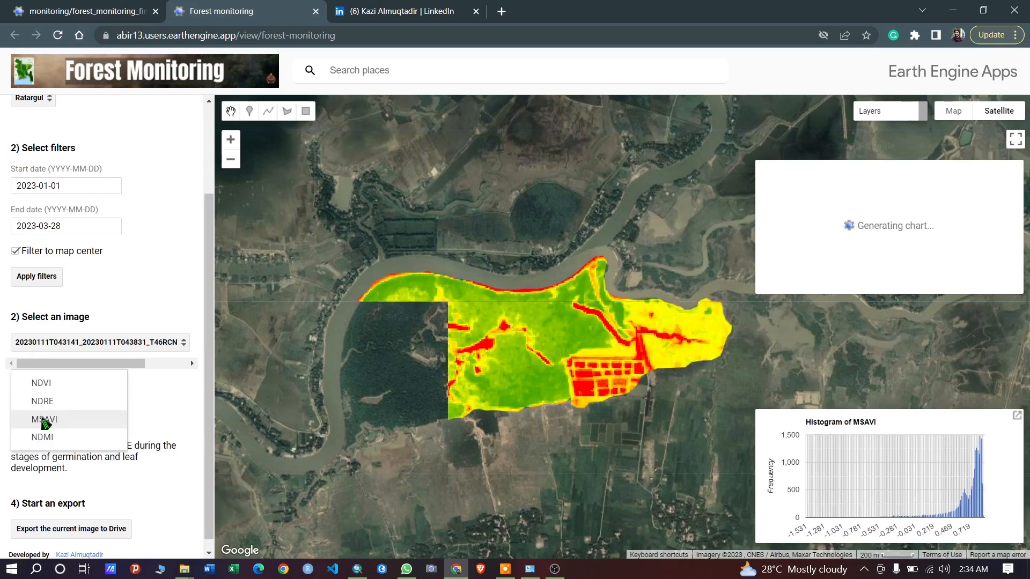
left_click(40, 383)
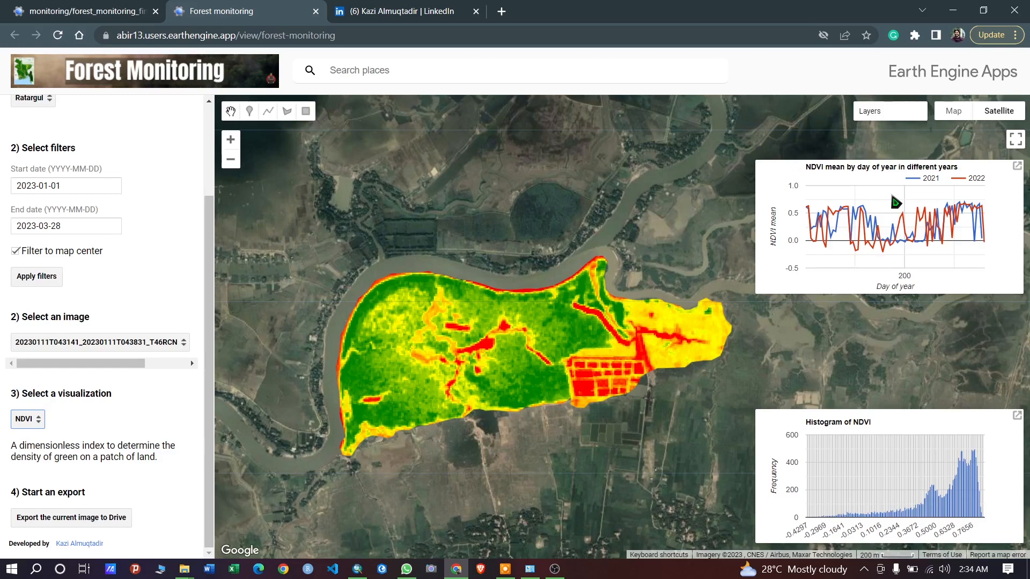
mouse_move(453, 325)
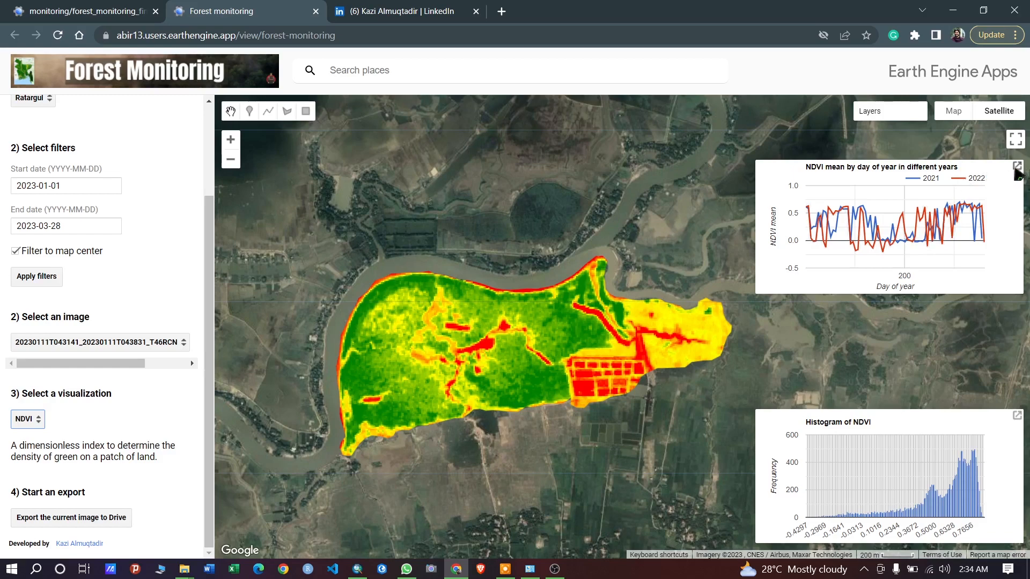
View the NDVI-by-day-of-year chart full-size in its own tab, then return to the NDVI map
left_click(1017, 166)
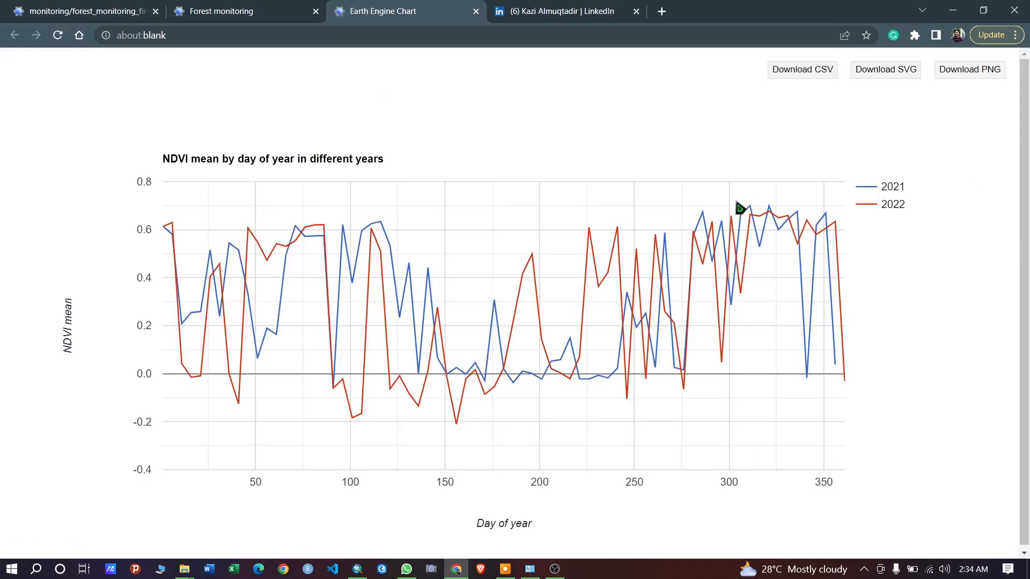
mouse_move(786, 113)
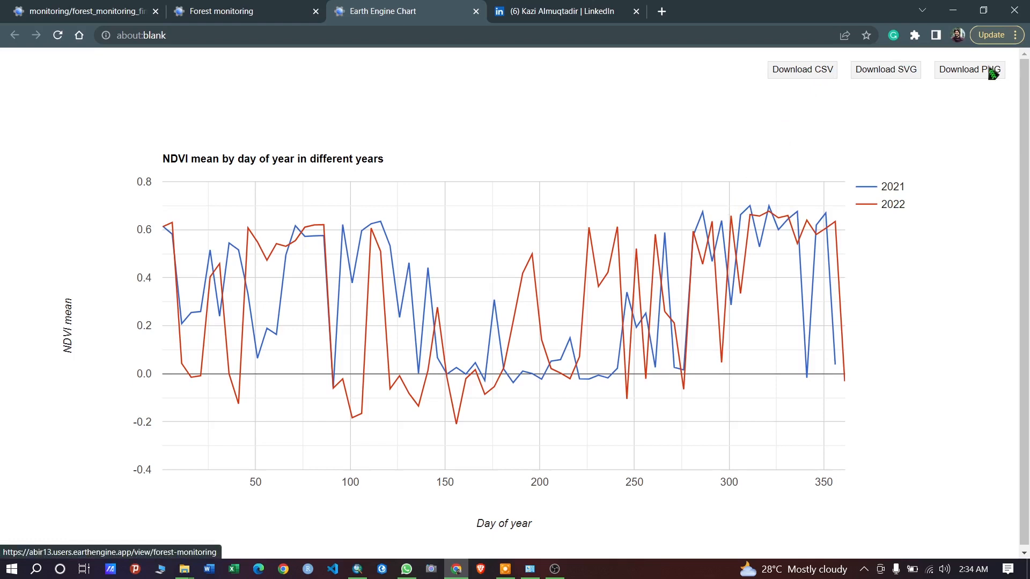
mouse_move(802, 78)
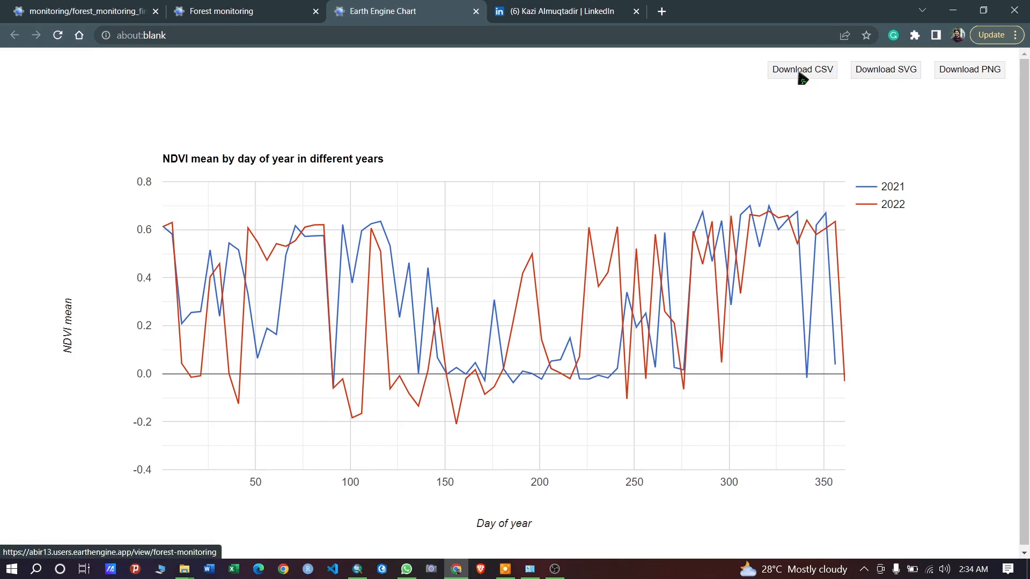
mouse_move(443, 199)
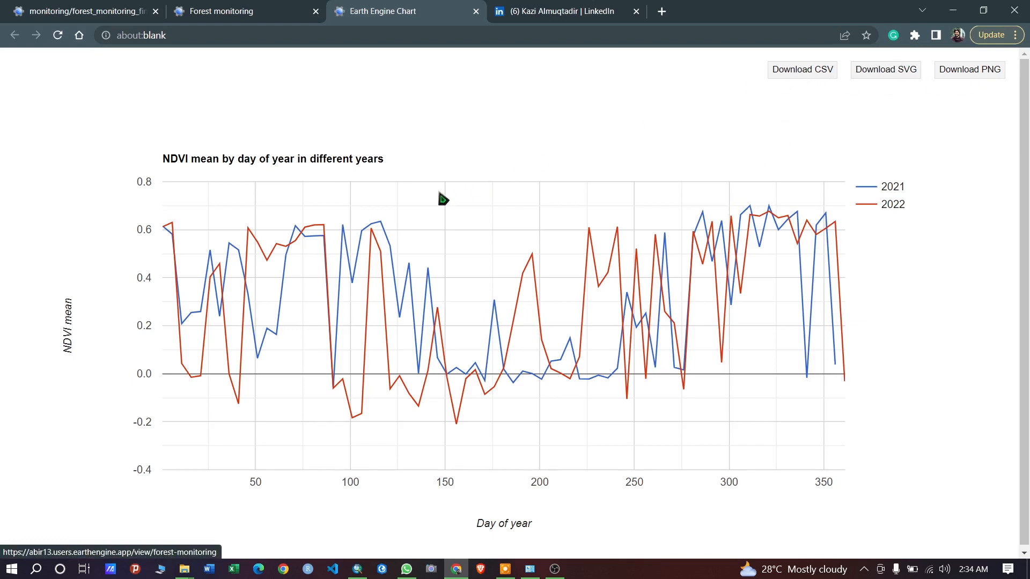
mouse_move(703, 216)
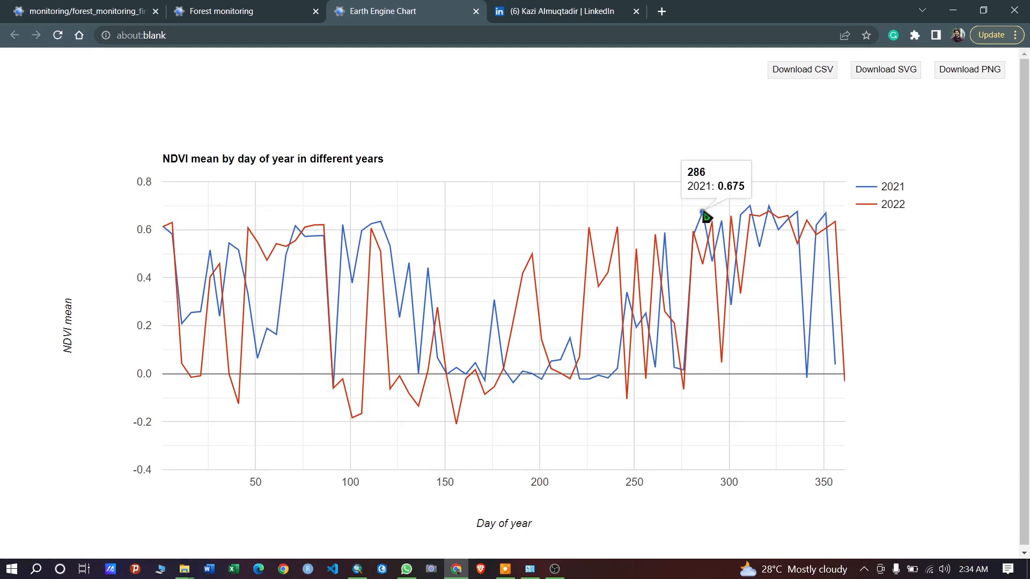
mouse_move(477, 12)
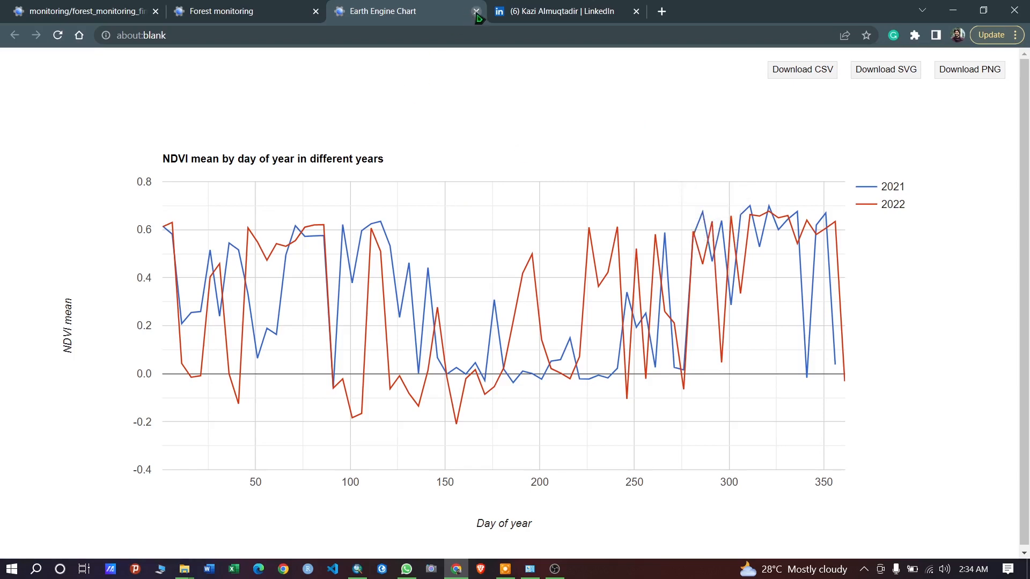
left_click(477, 10)
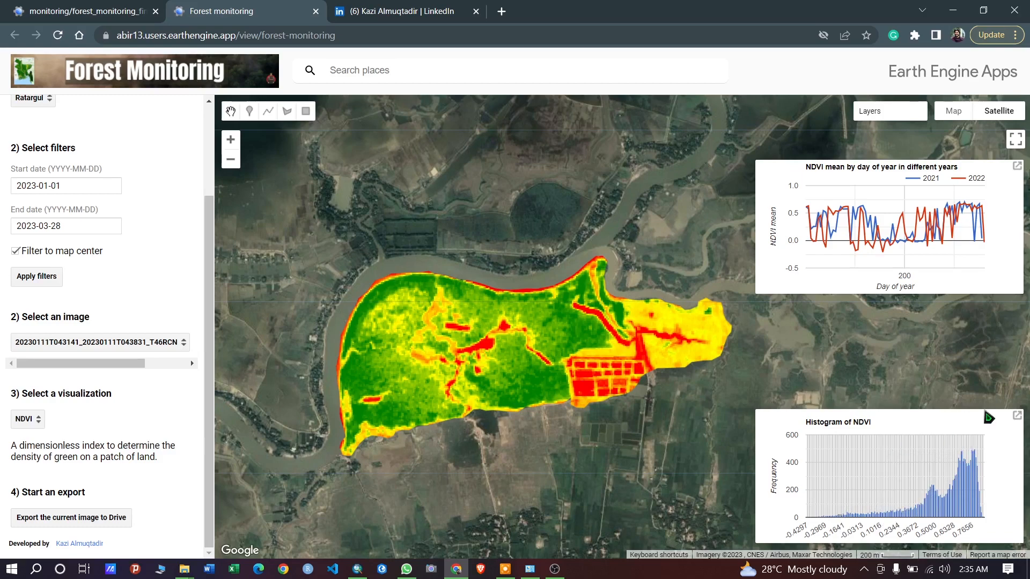
left_click(990, 419)
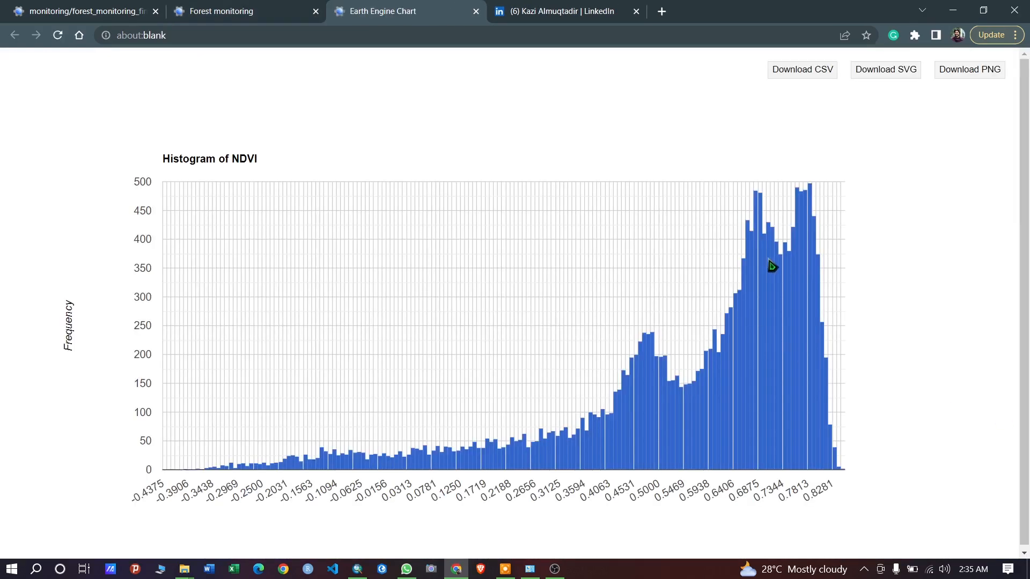
mouse_move(844, 129)
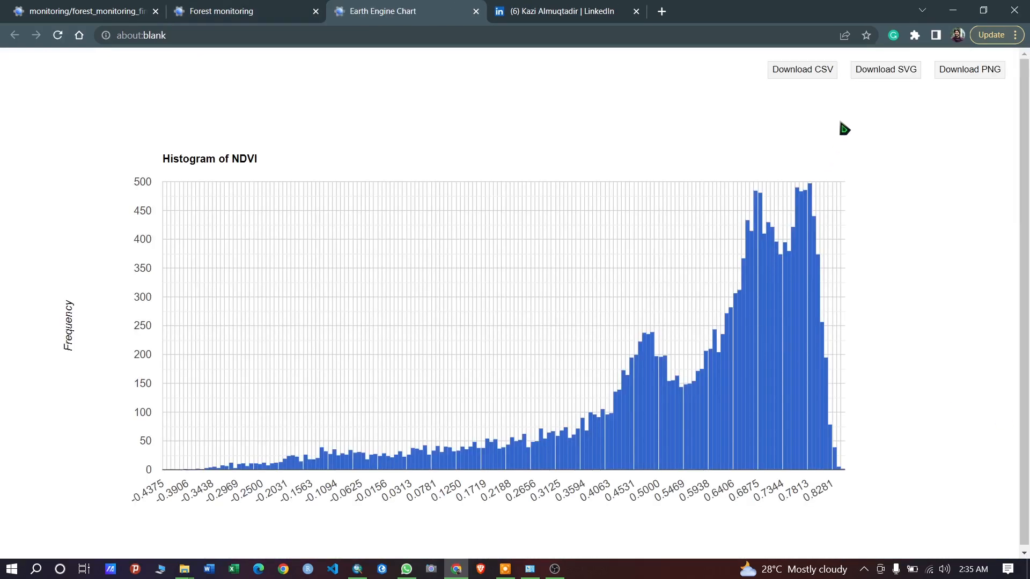
mouse_move(792, 77)
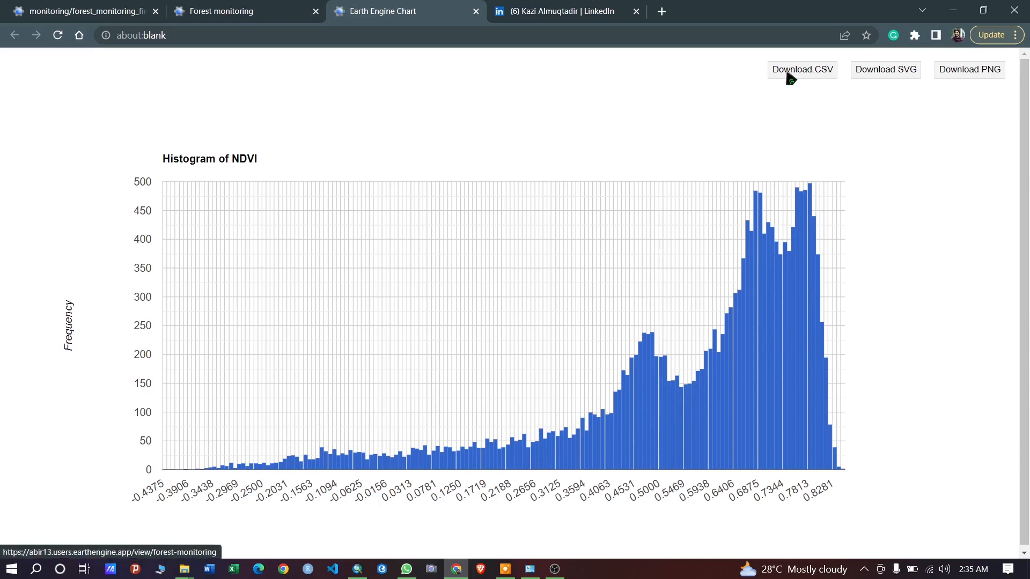
mouse_move(886, 74)
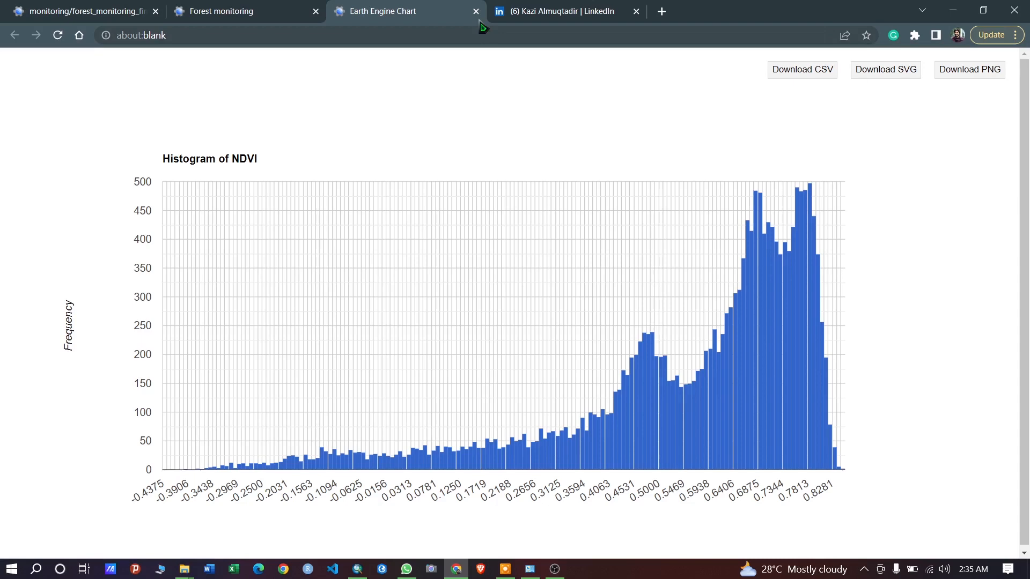
left_click(475, 11)
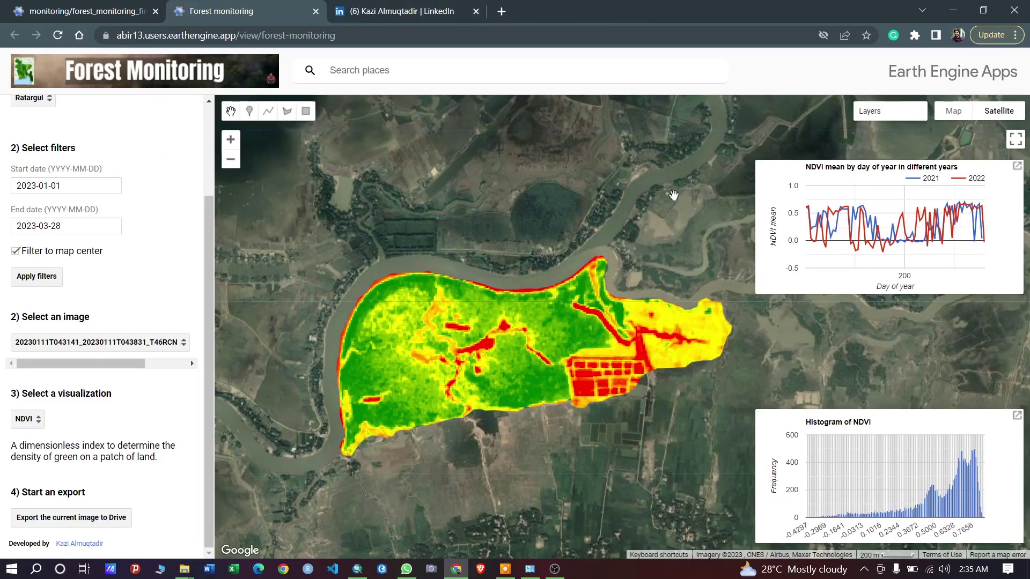
mouse_move(315, 334)
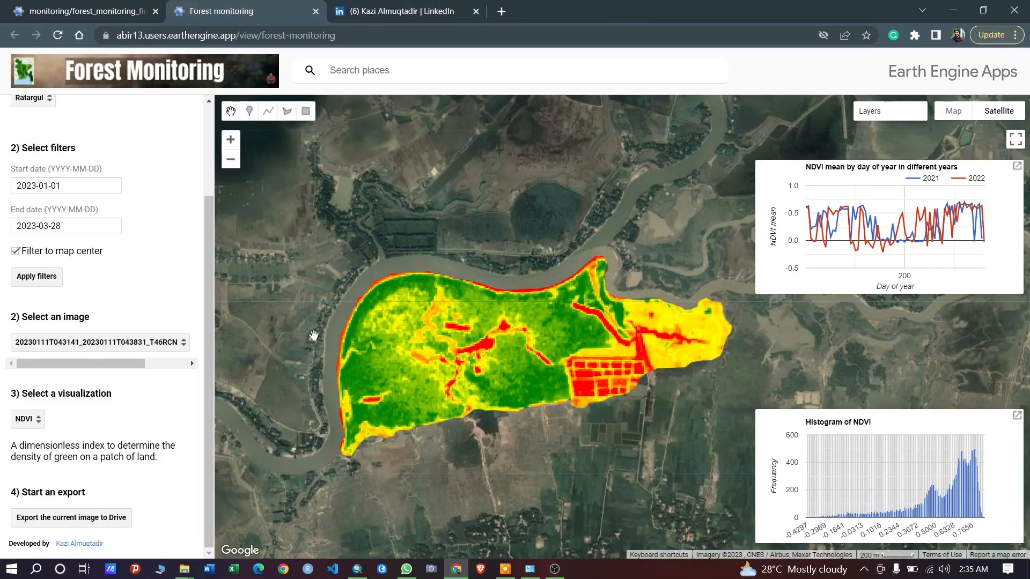
mouse_move(39, 512)
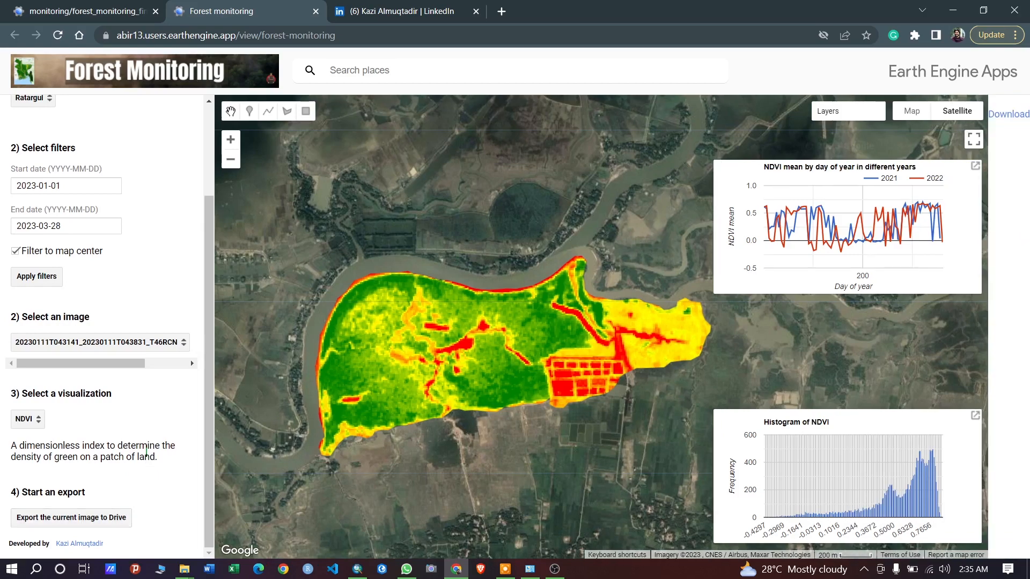
mouse_move(147, 470)
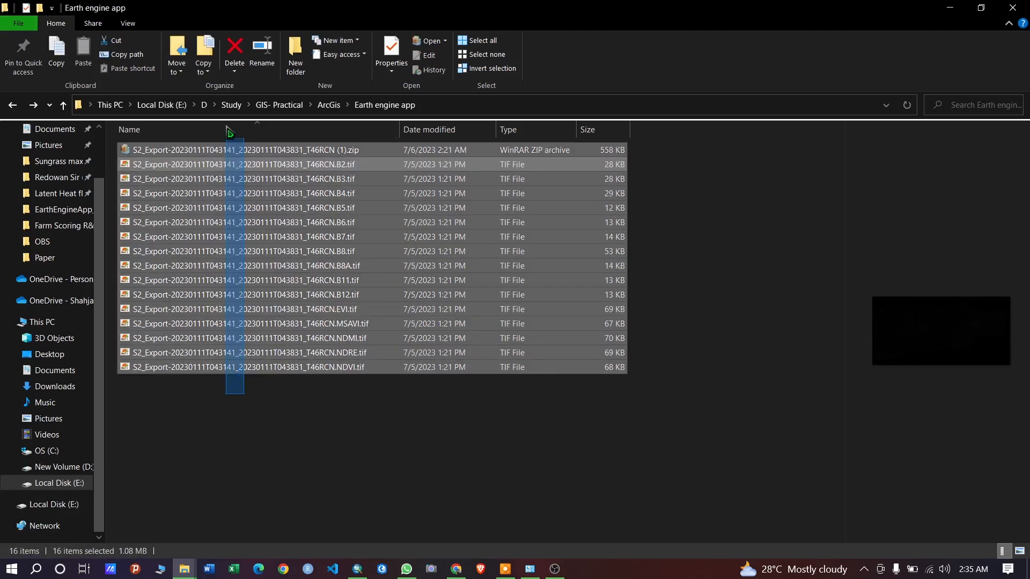
Cancel transfers in progress, remove the loaded layers and show the export folder
left_click(235, 53)
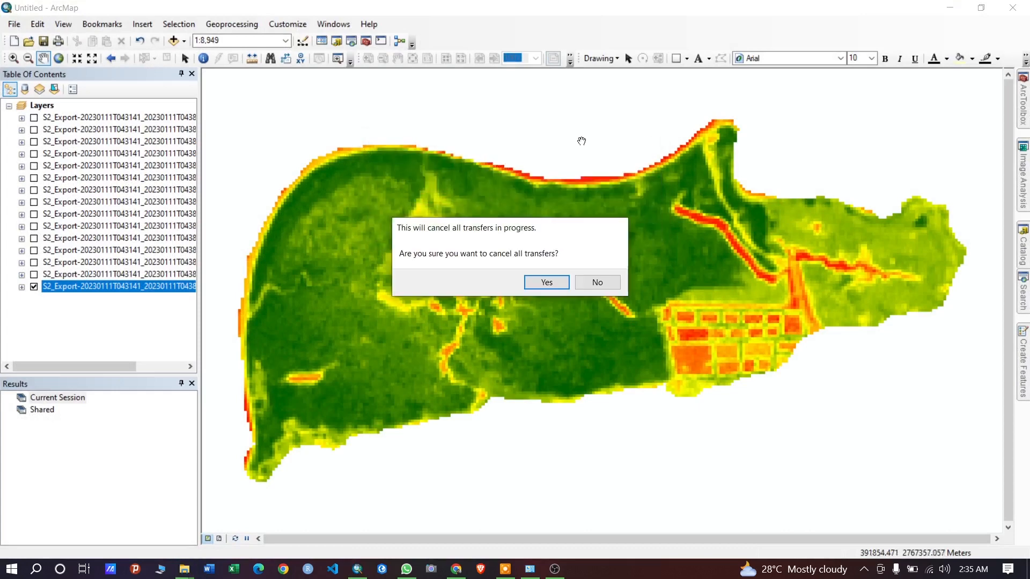
left_click(546, 282)
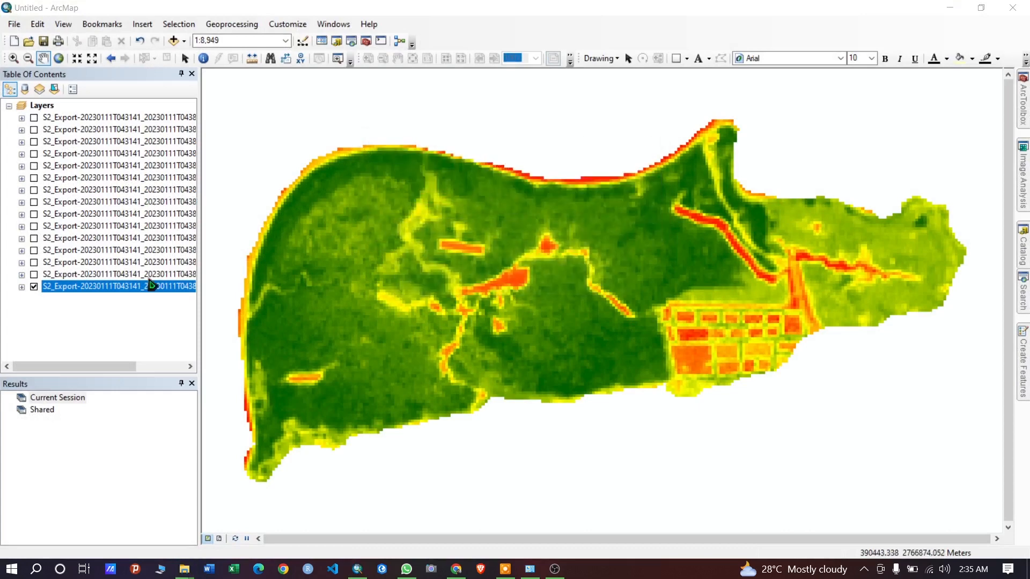
mouse_move(96, 276)
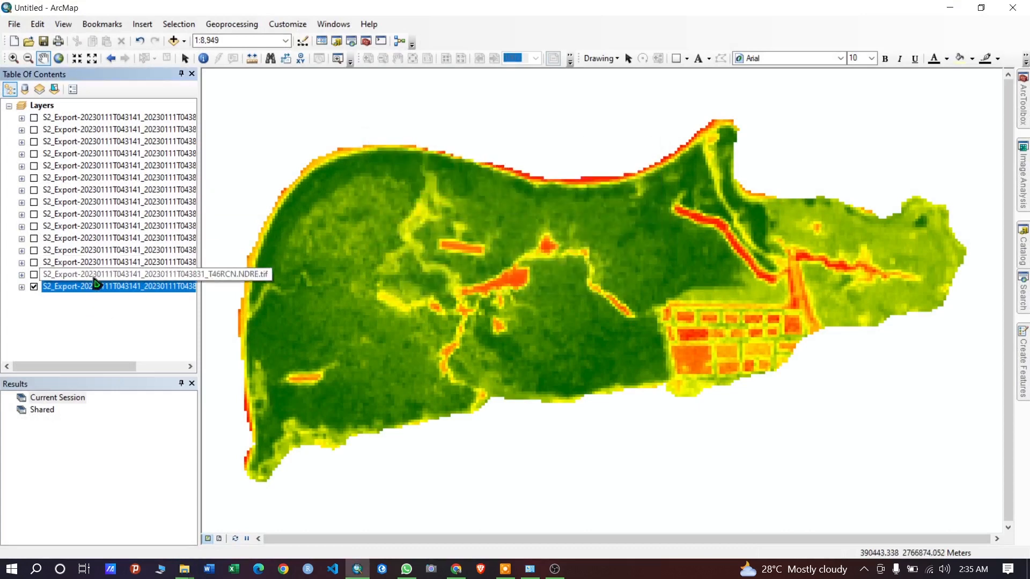
right_click(42, 105)
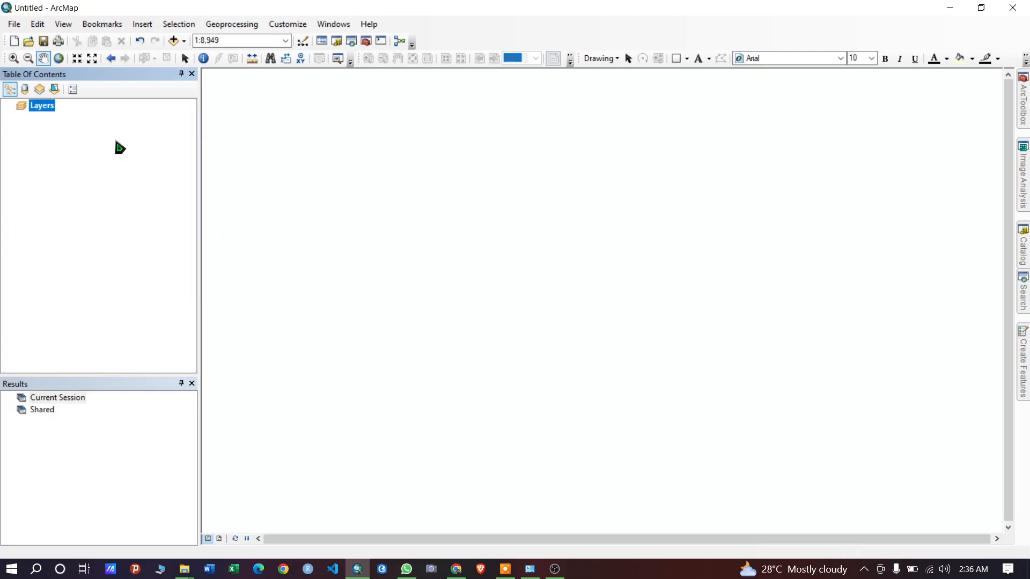
left_click(183, 569)
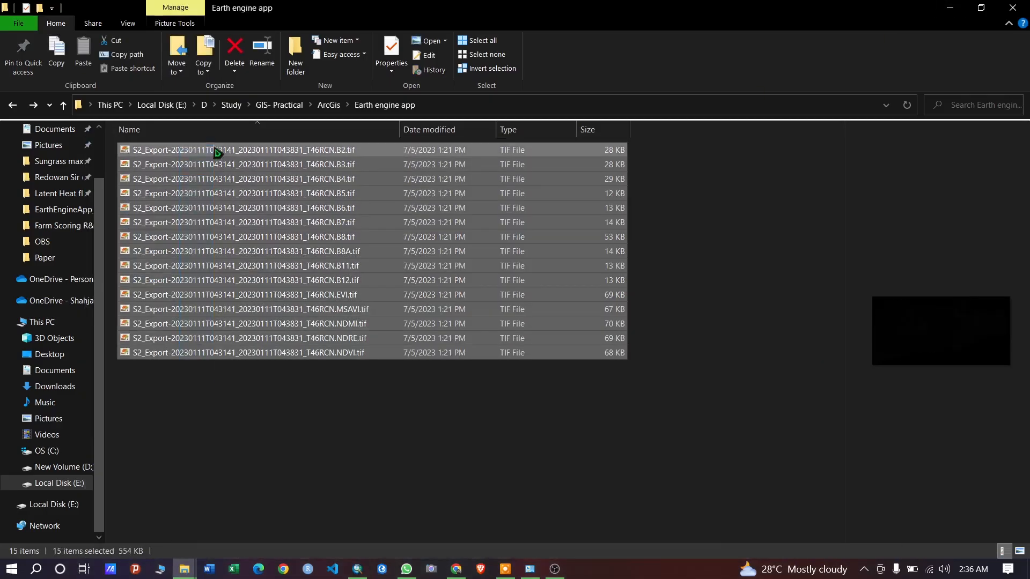
Delete the old TIFs and extract the new S2_Export zip from Downloads into 15 band and index TIFs
left_click(235, 52)
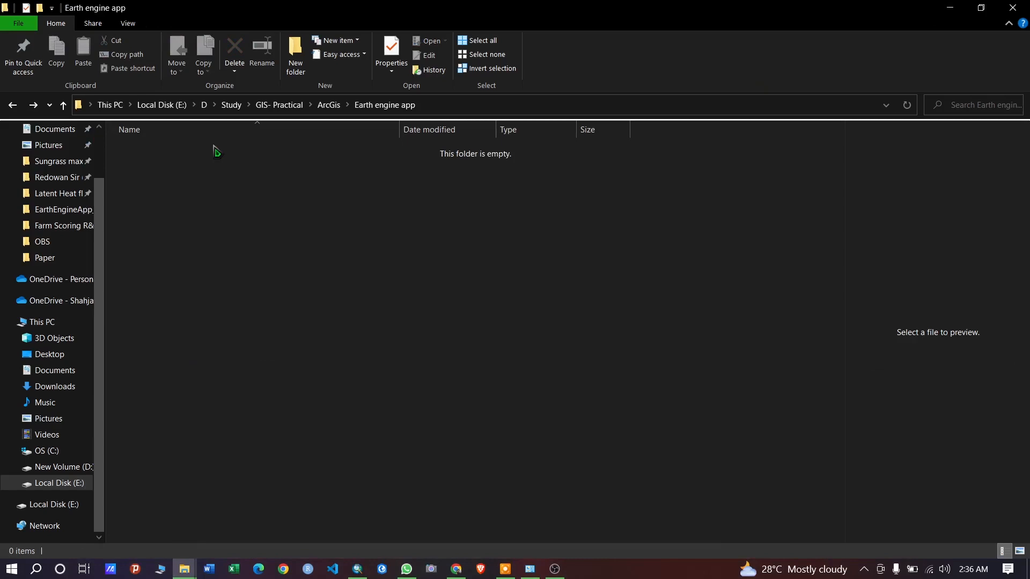
mouse_move(172, 245)
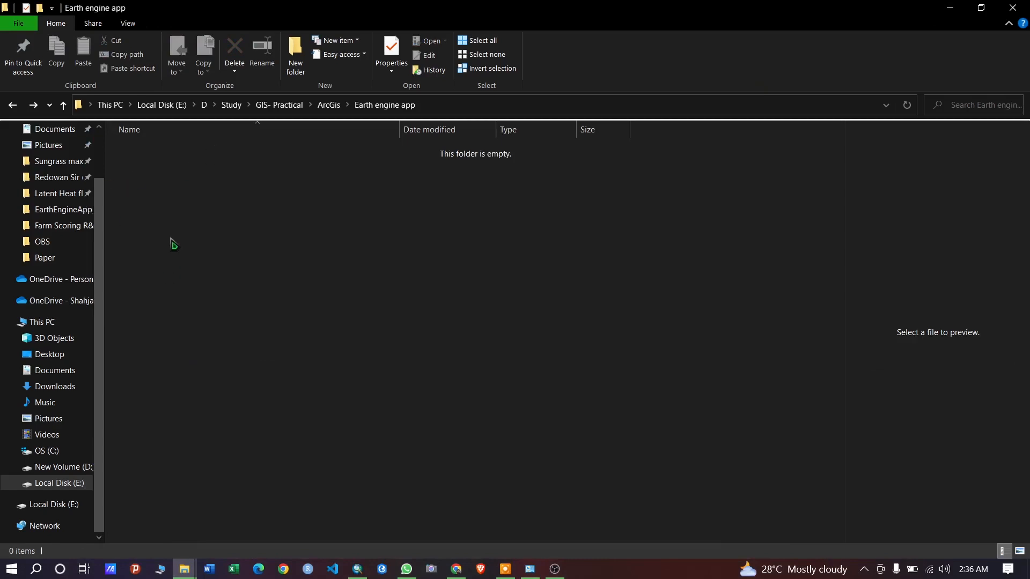
left_click(54, 388)
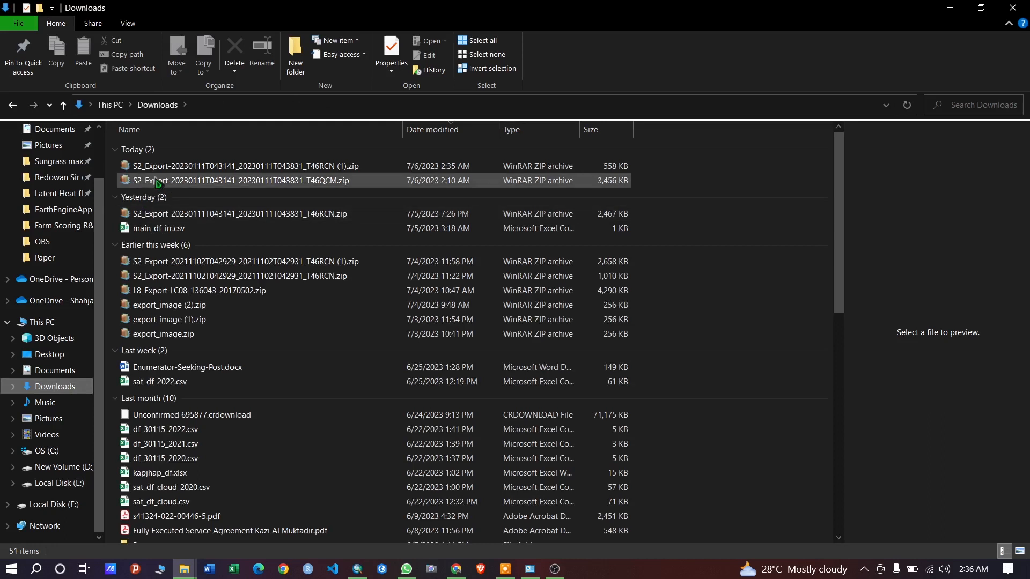
left_click(247, 166)
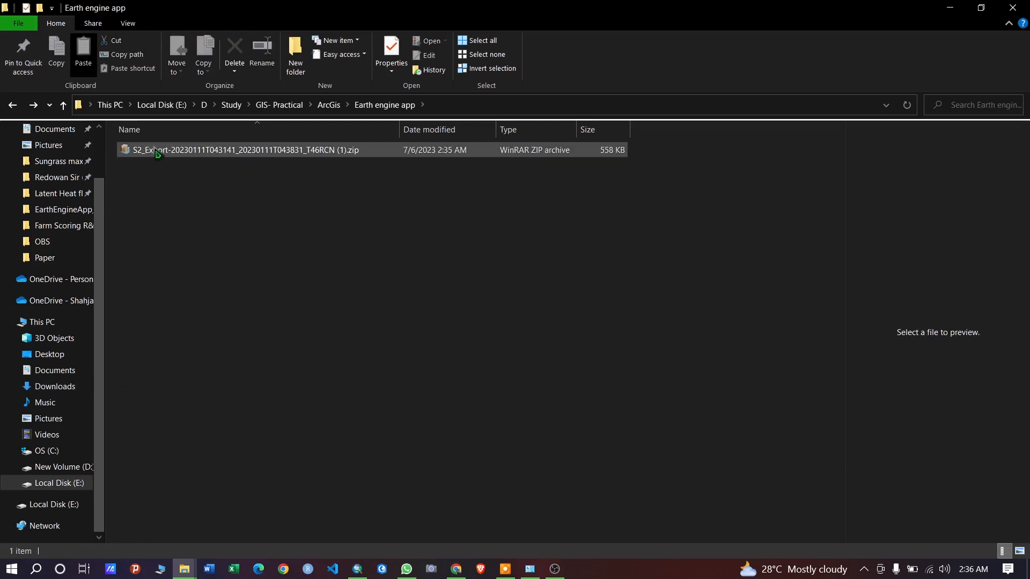
right_click(244, 150)
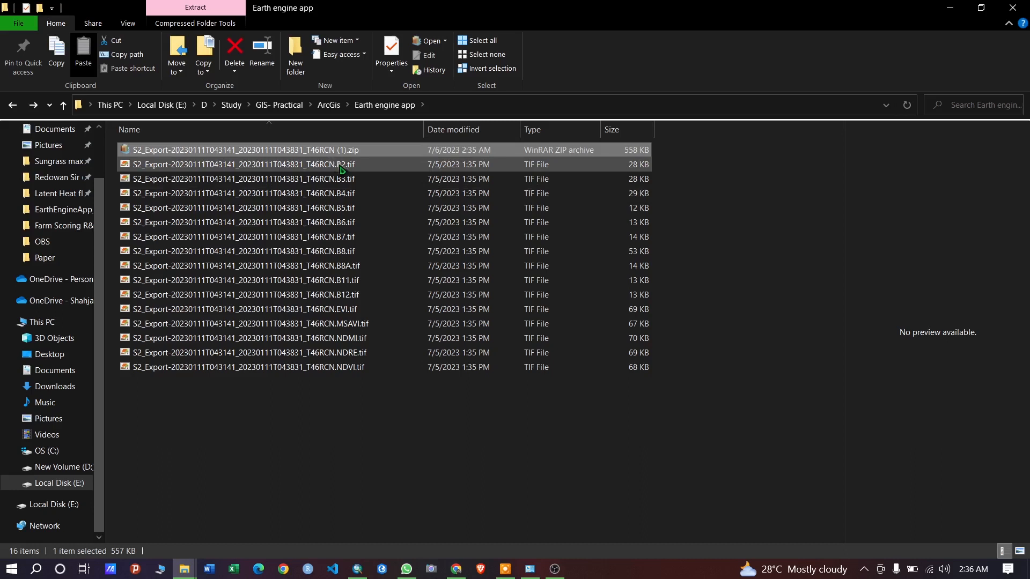
mouse_move(338, 167)
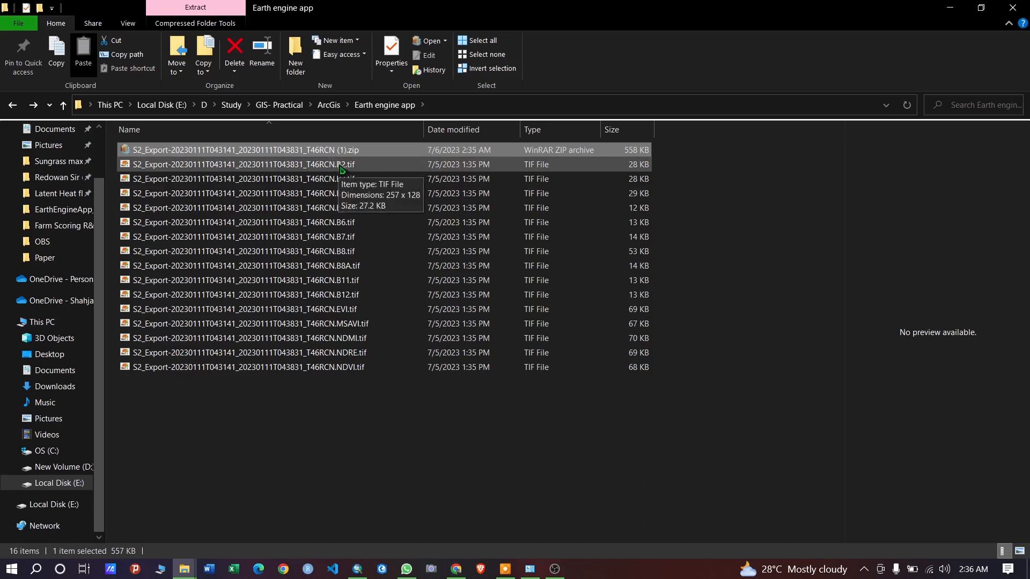
mouse_move(348, 176)
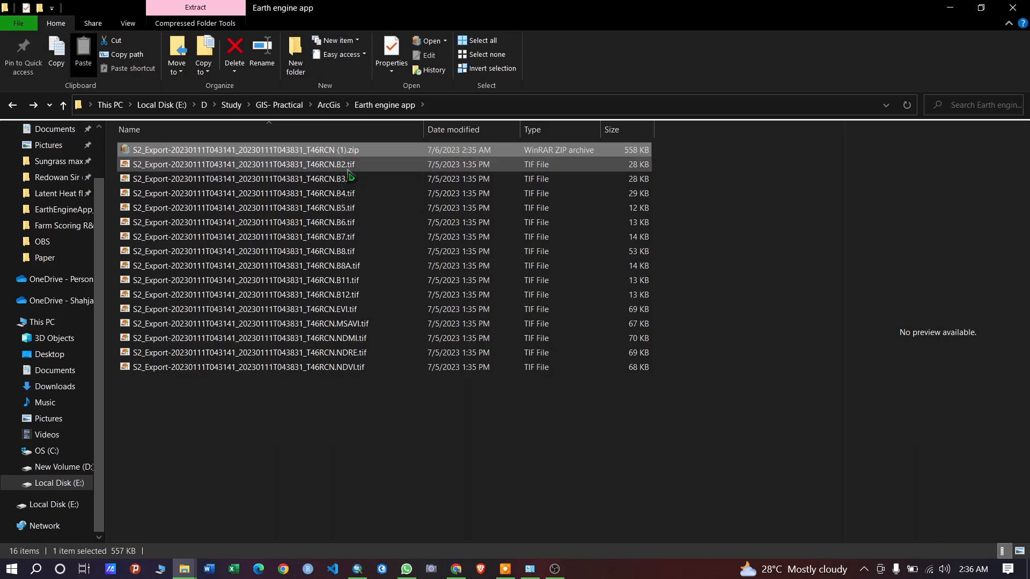
mouse_move(350, 177)
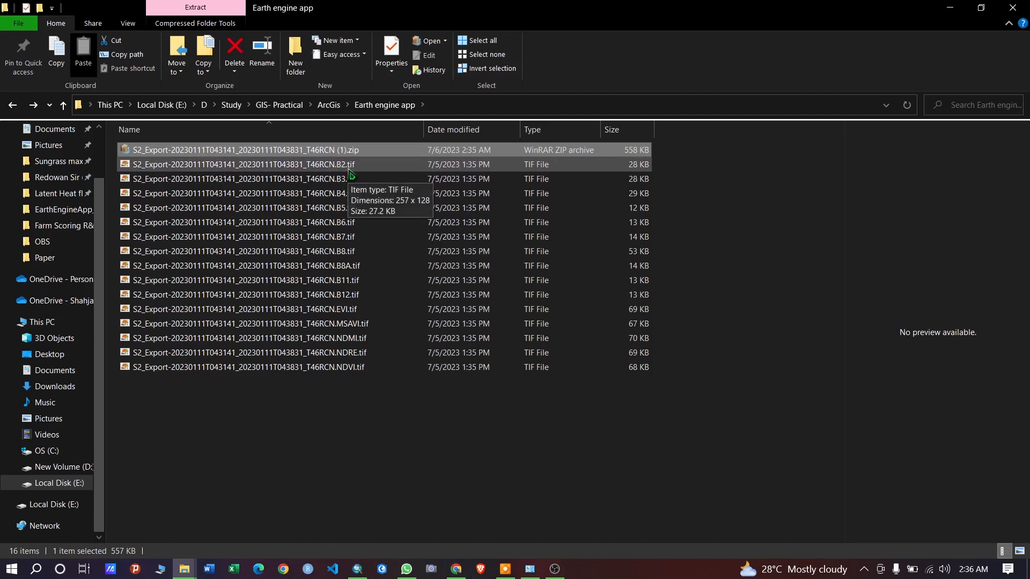
mouse_move(352, 170)
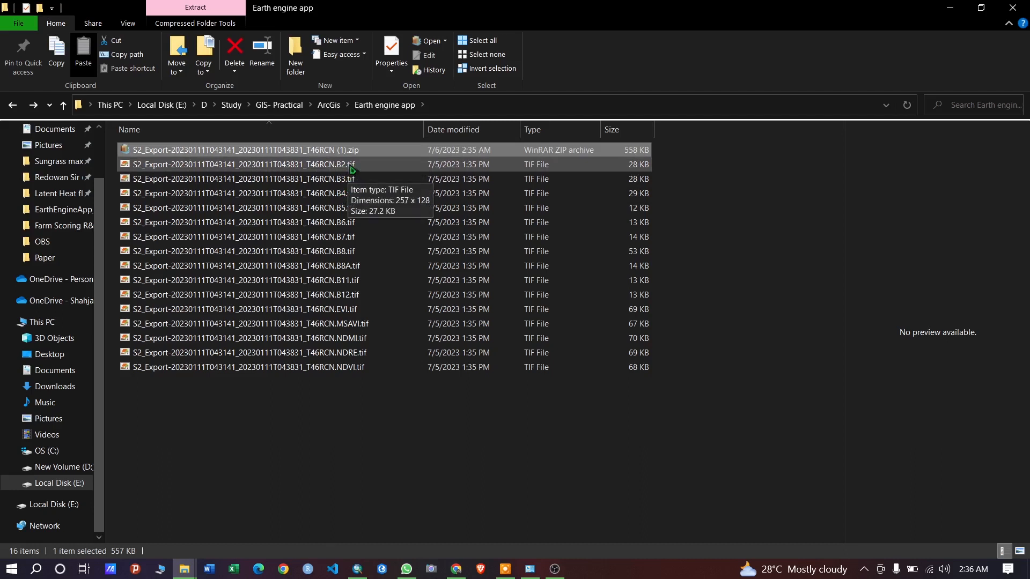
mouse_move(355, 172)
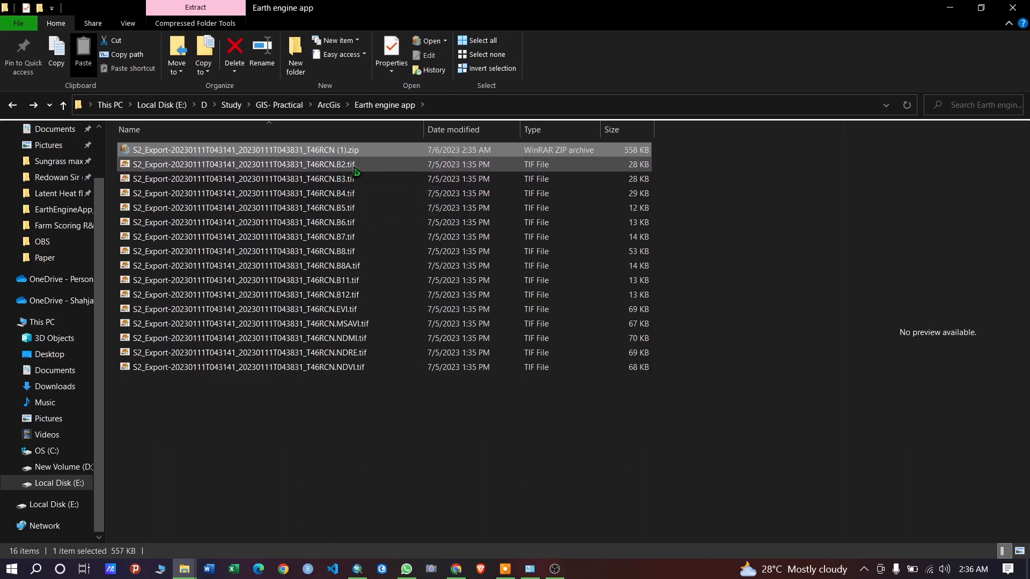
mouse_move(361, 194)
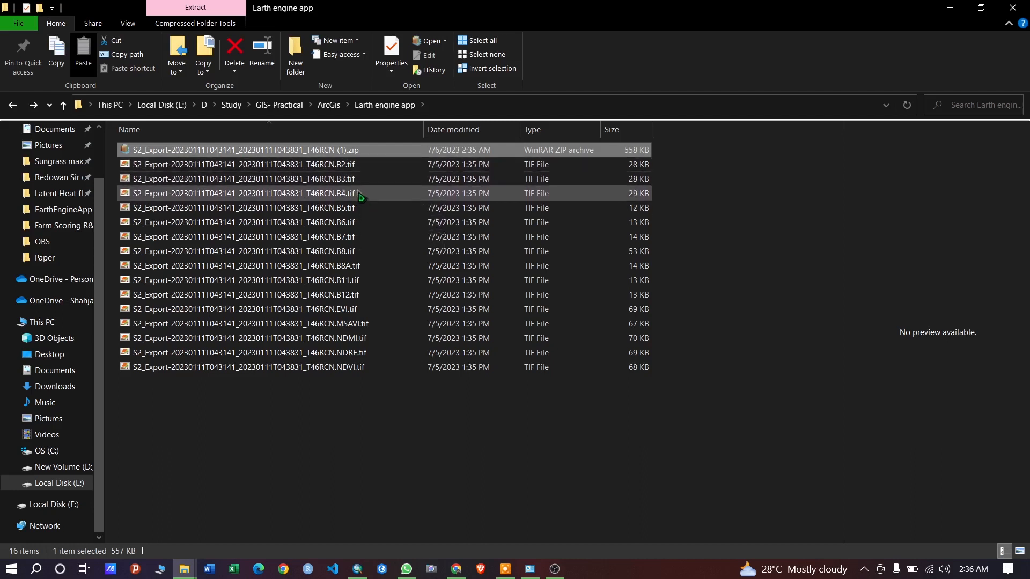
mouse_move(361, 252)
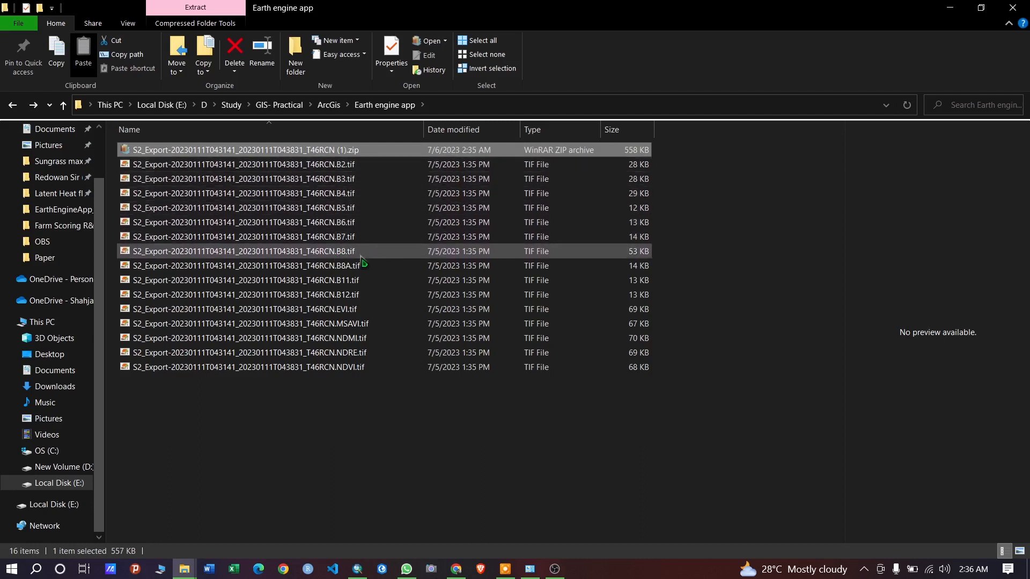
mouse_move(360, 256)
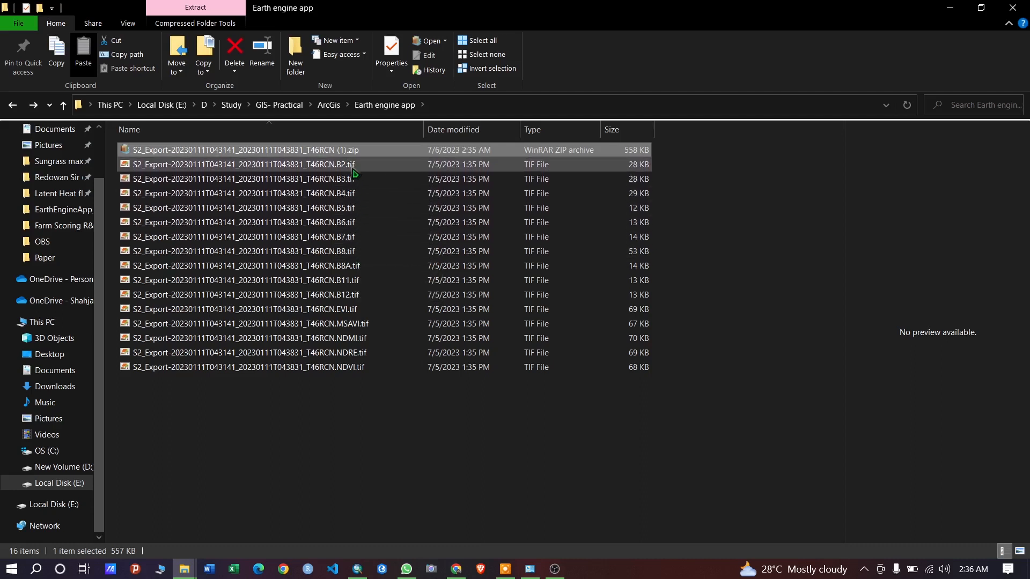
mouse_move(352, 180)
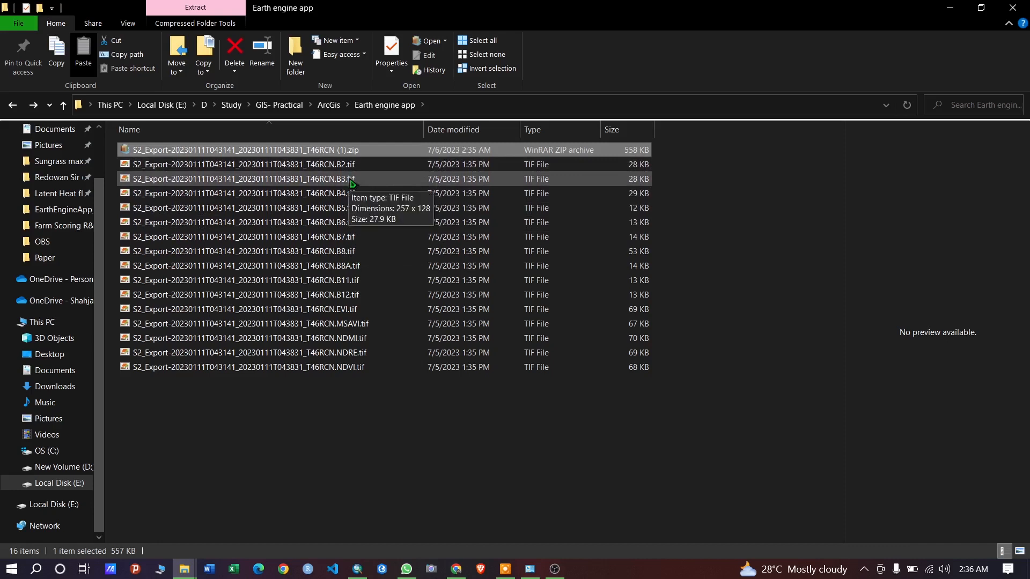
mouse_move(361, 313)
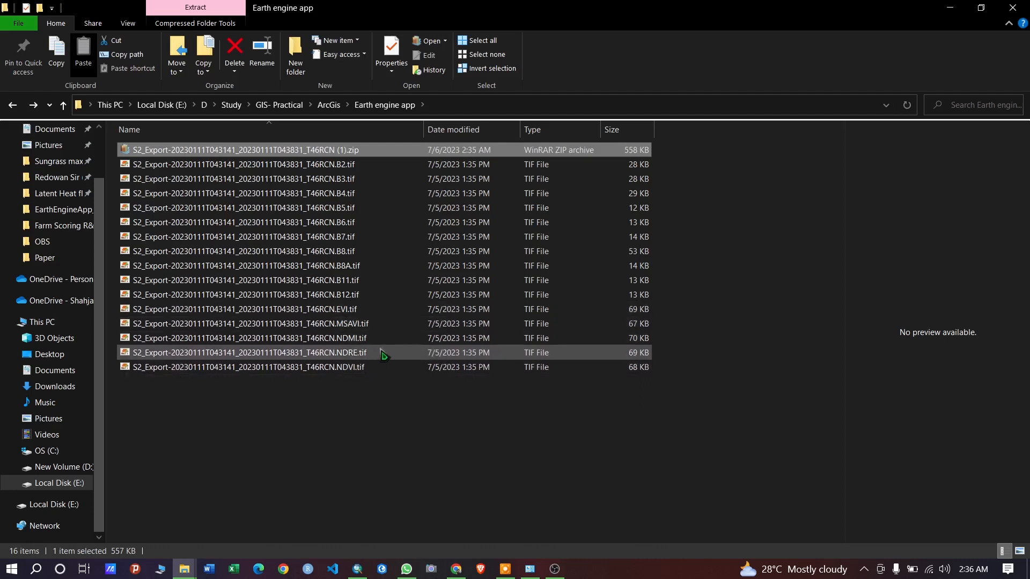
Load the NDVI and other export rasters into ArcMap and collapse all layer legends
left_click(248, 367)
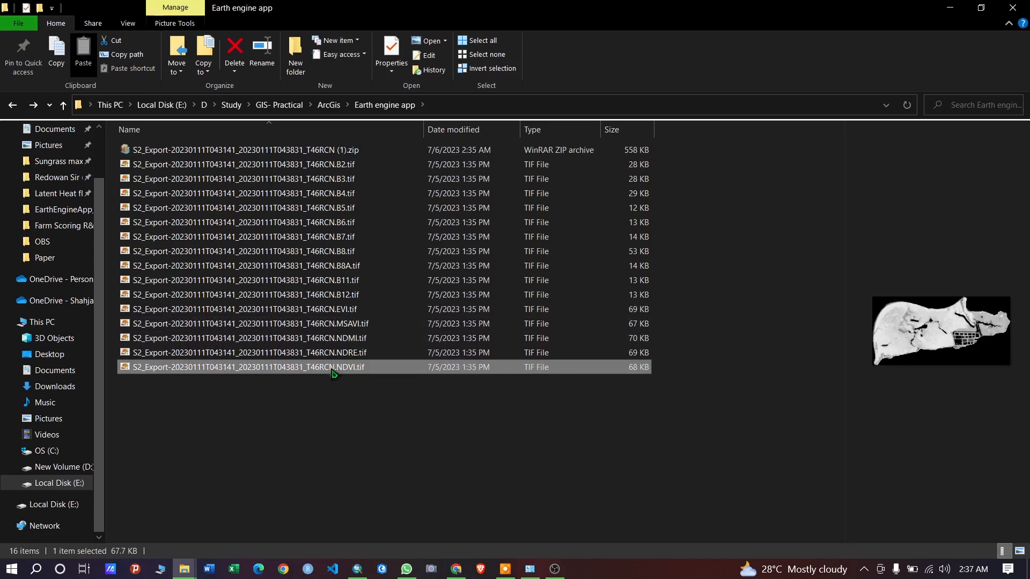
left_click(250, 338)
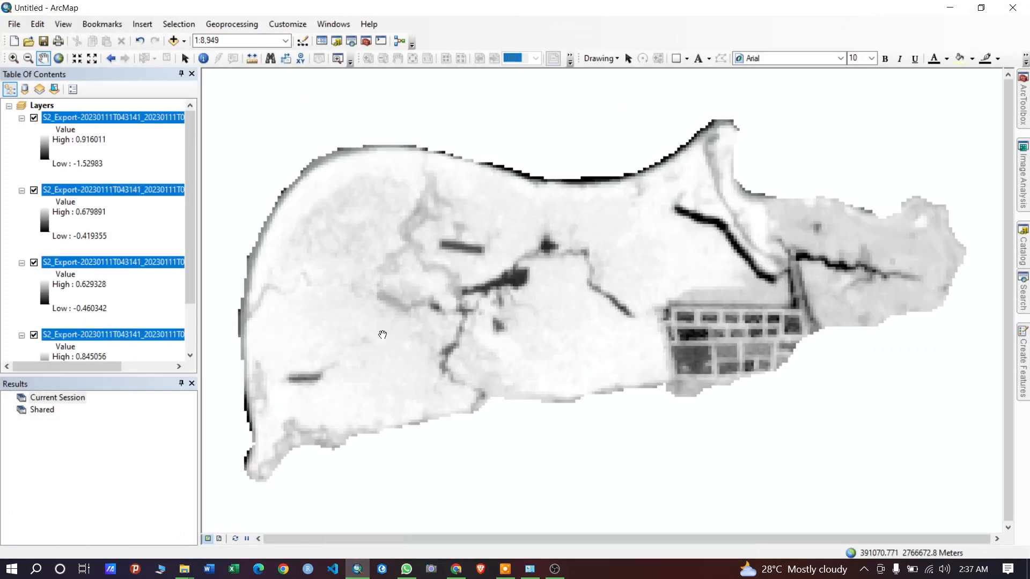
right_click(42, 105)
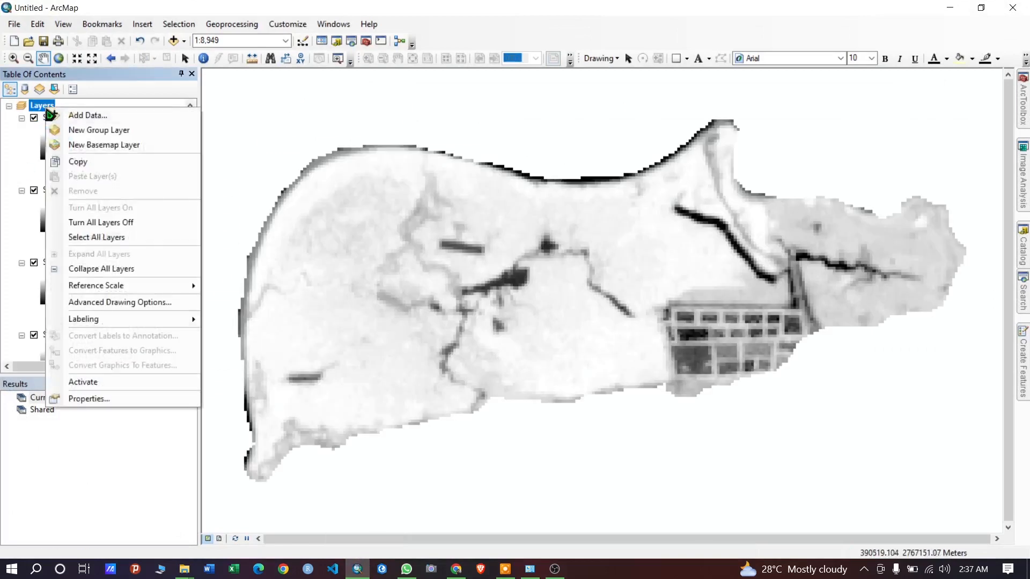
mouse_move(101, 268)
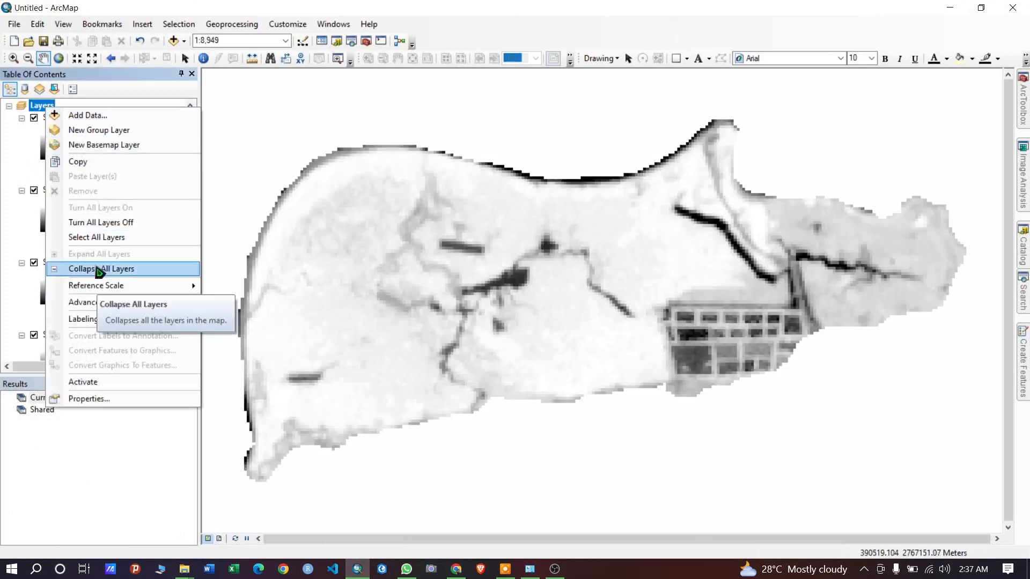
left_click(101, 268)
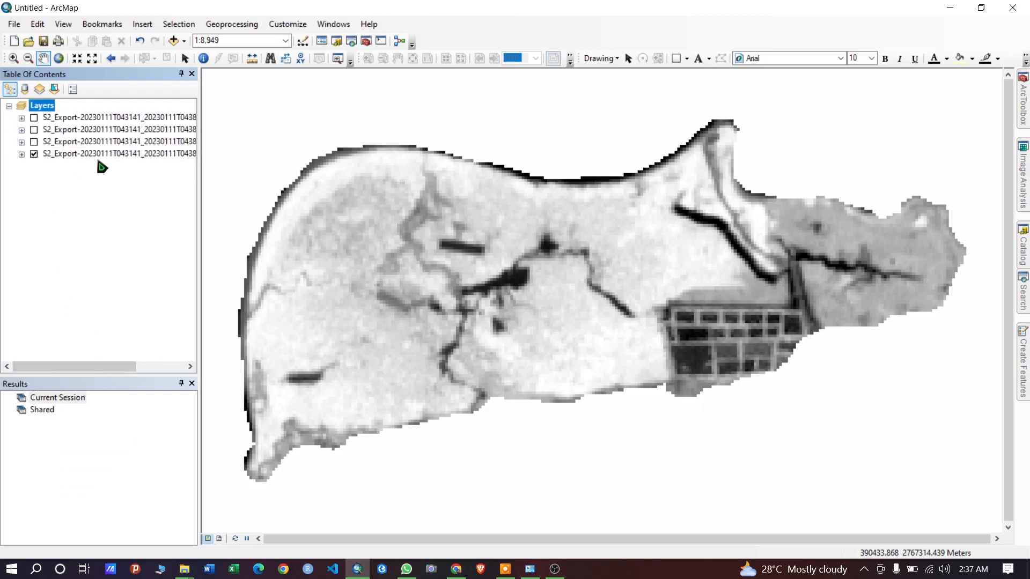
Set the NDVI layer symbology to an inverted red-yellow-green ramp, high values green
right_click(99, 153)
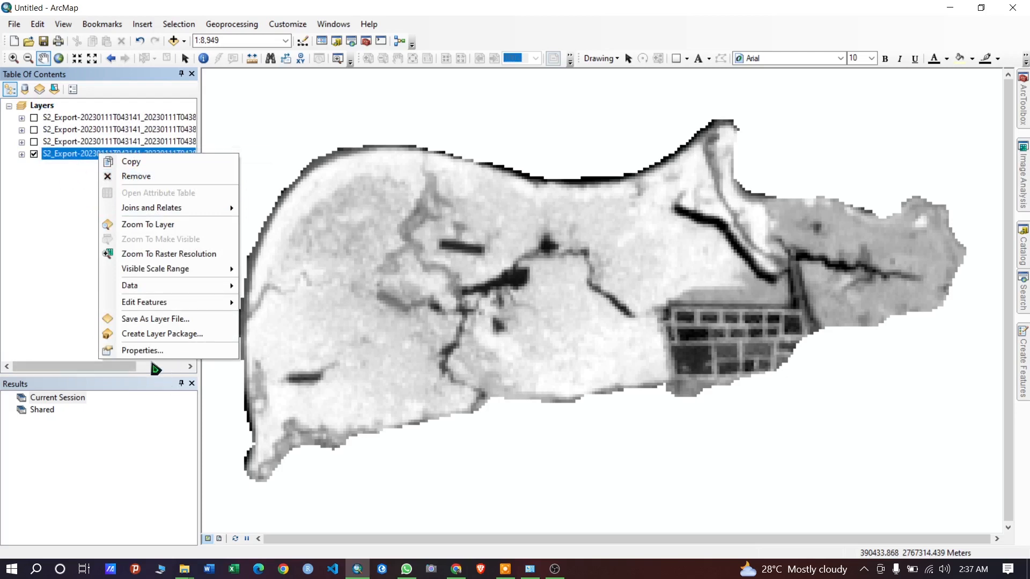
left_click(142, 350)
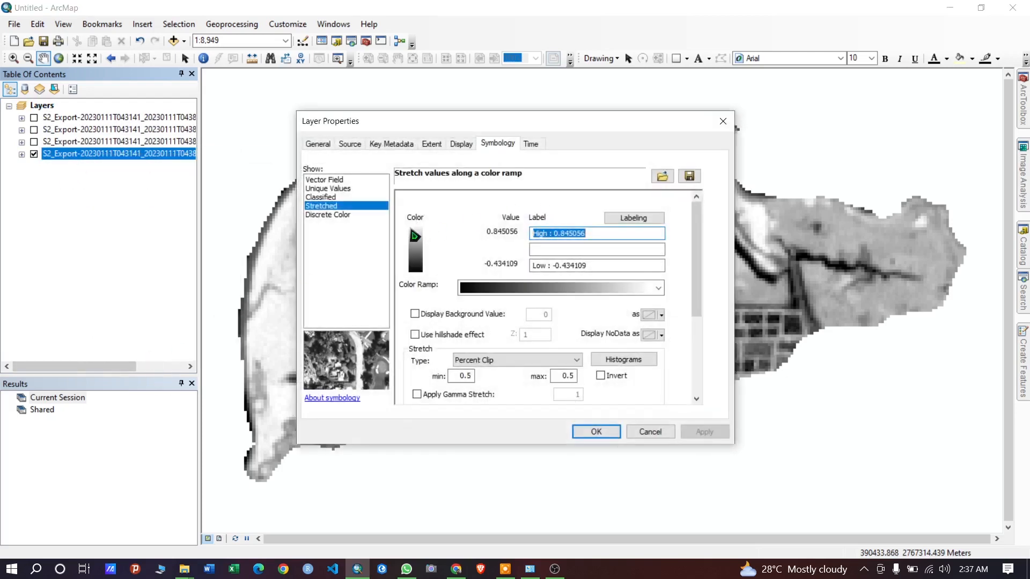
left_click(654, 287)
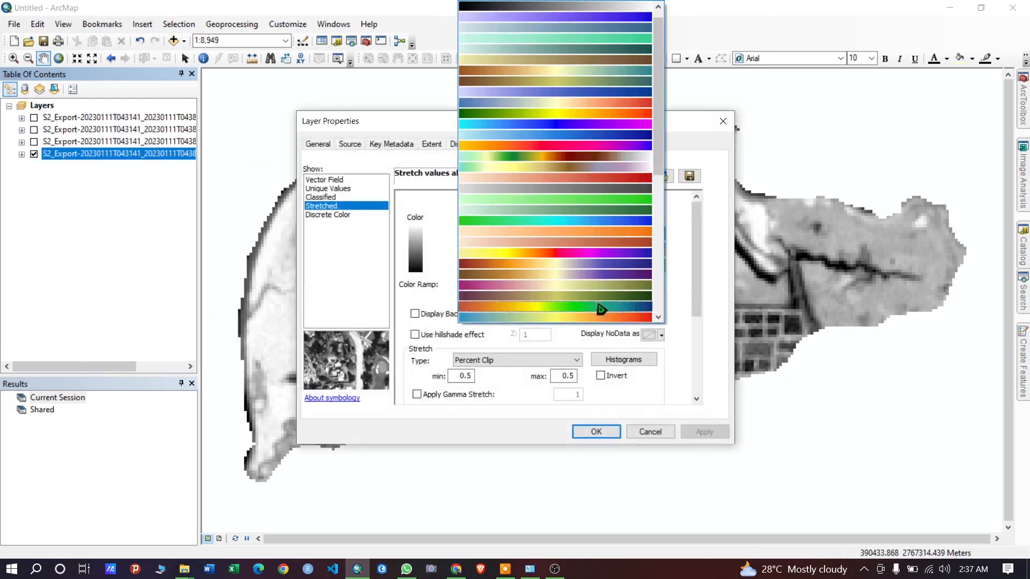
left_click(555, 298)
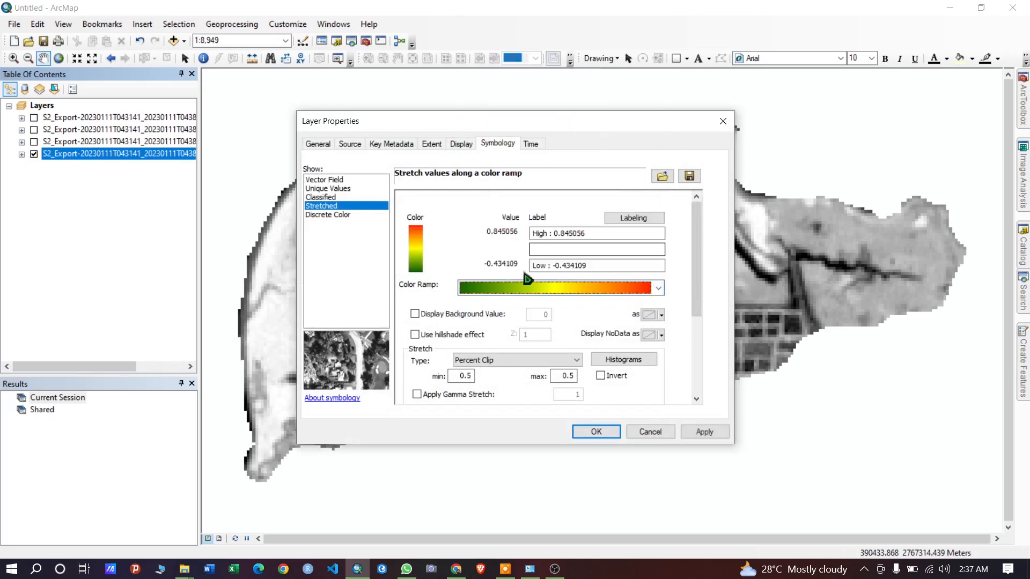
left_click(704, 432)
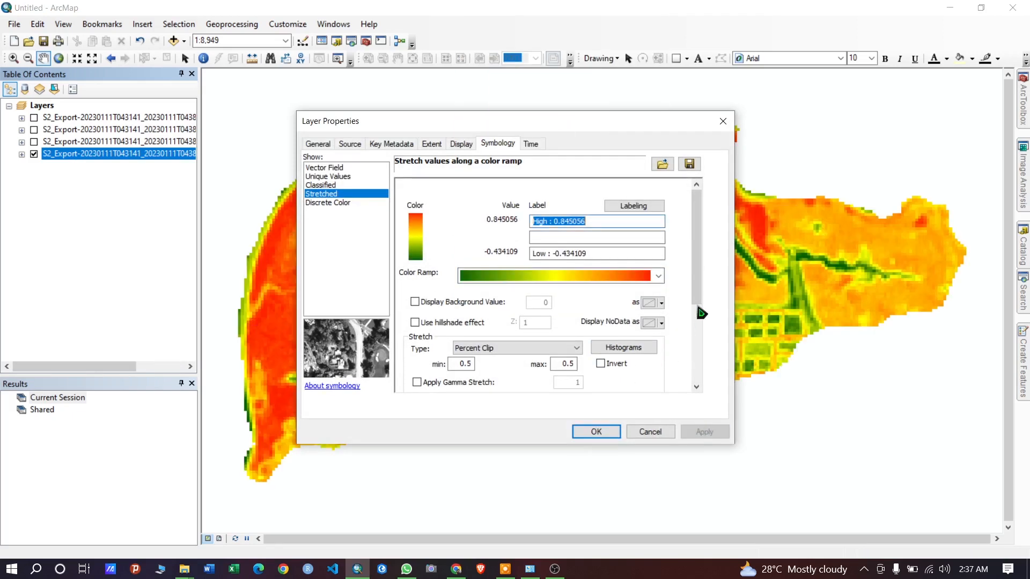
left_click(600, 364)
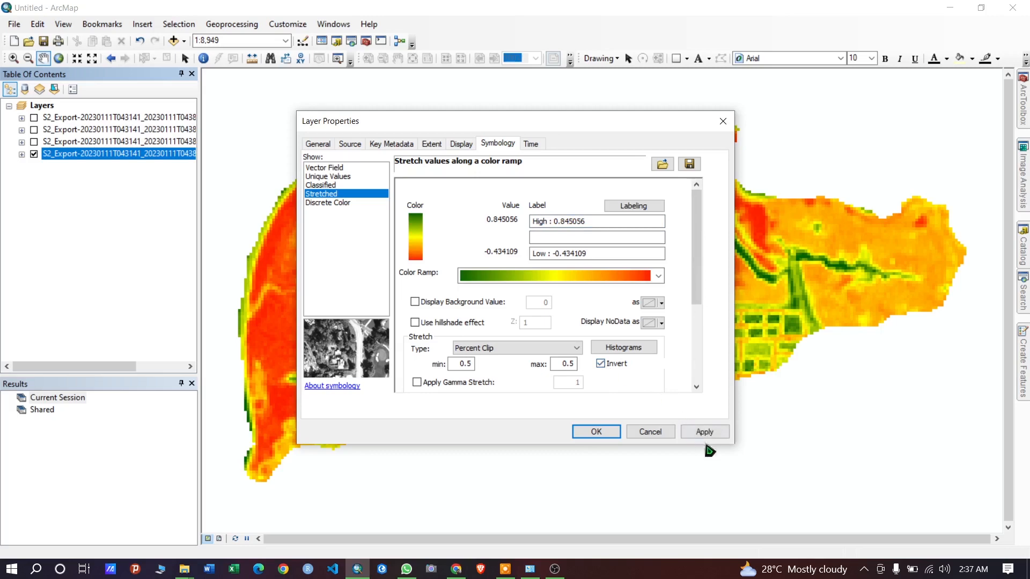
left_click(596, 431)
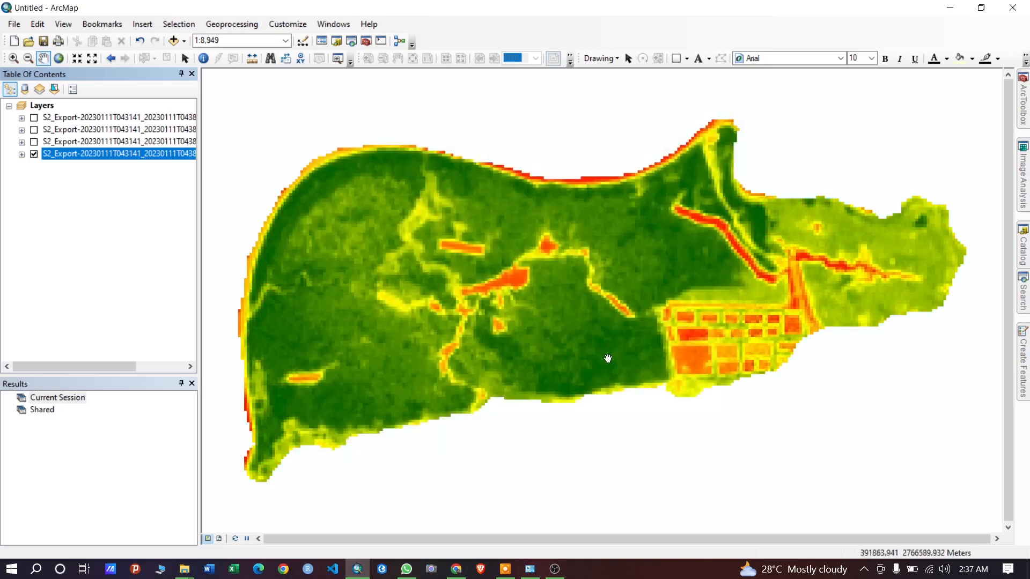
mouse_move(605, 356)
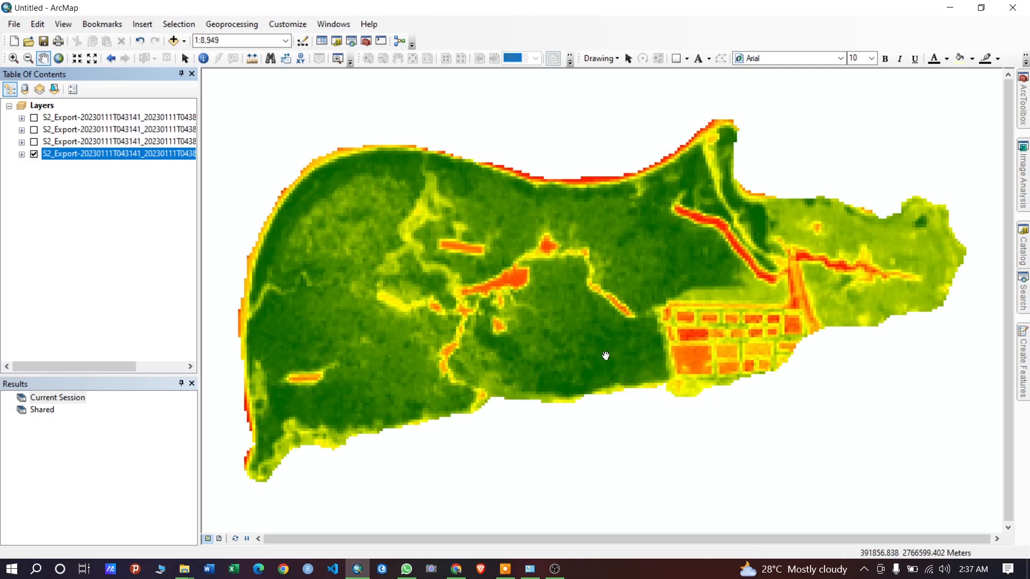
mouse_move(504, 441)
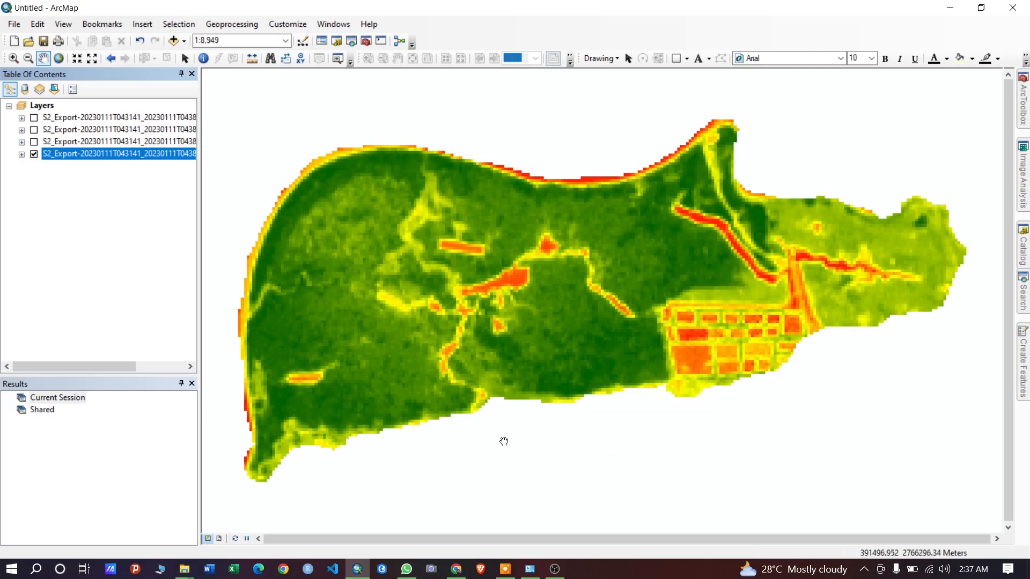
mouse_move(456, 569)
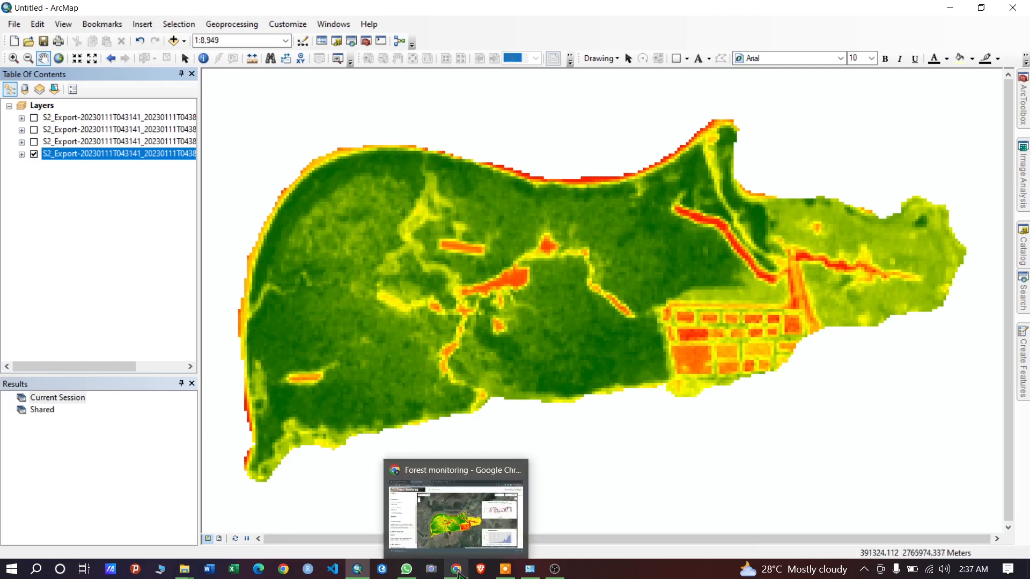
Return to the Forest Monitoring app and follow the developer credit link to the LinkedIn profile
left_click(456, 508)
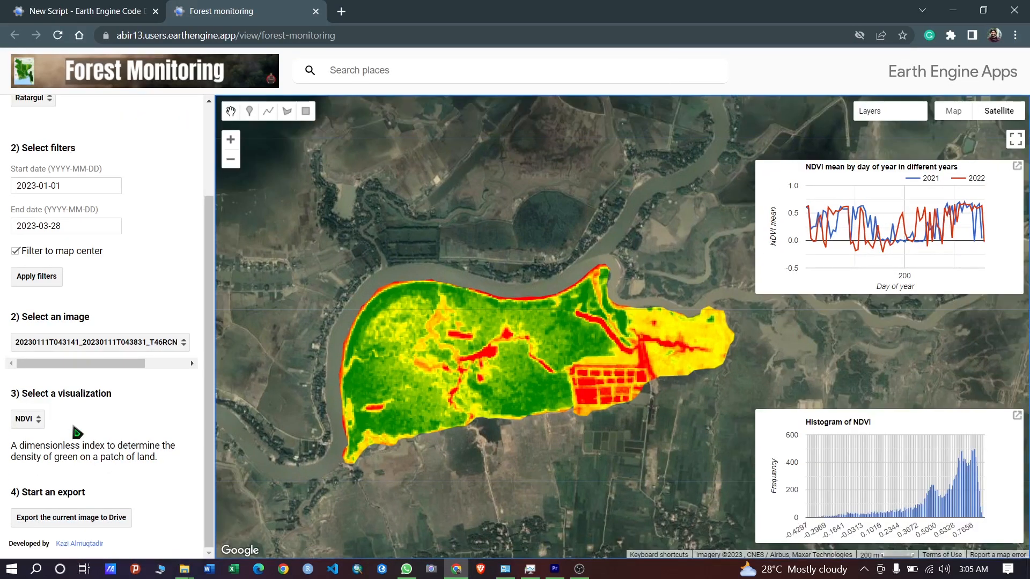
mouse_move(79, 543)
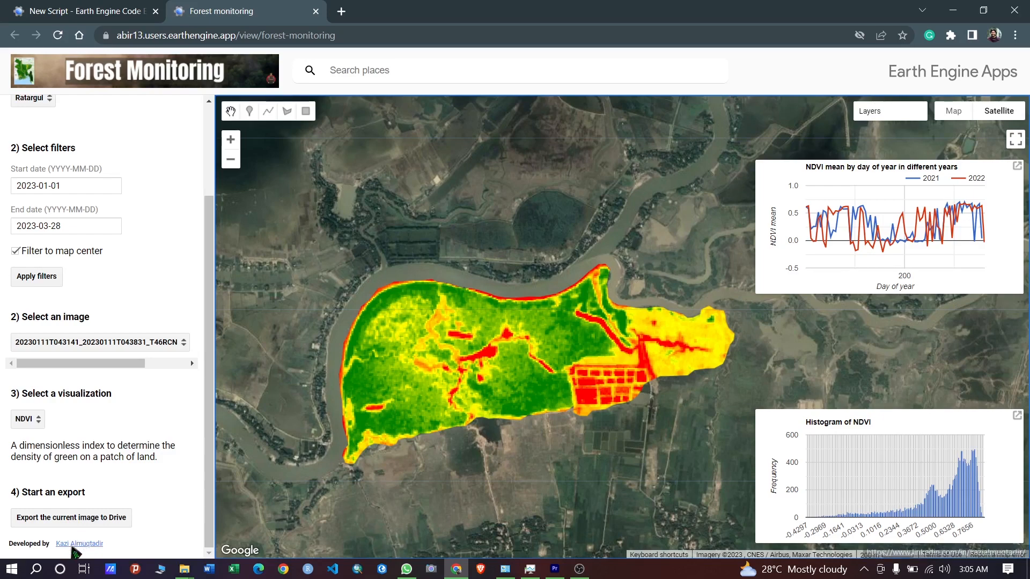
mouse_move(79, 543)
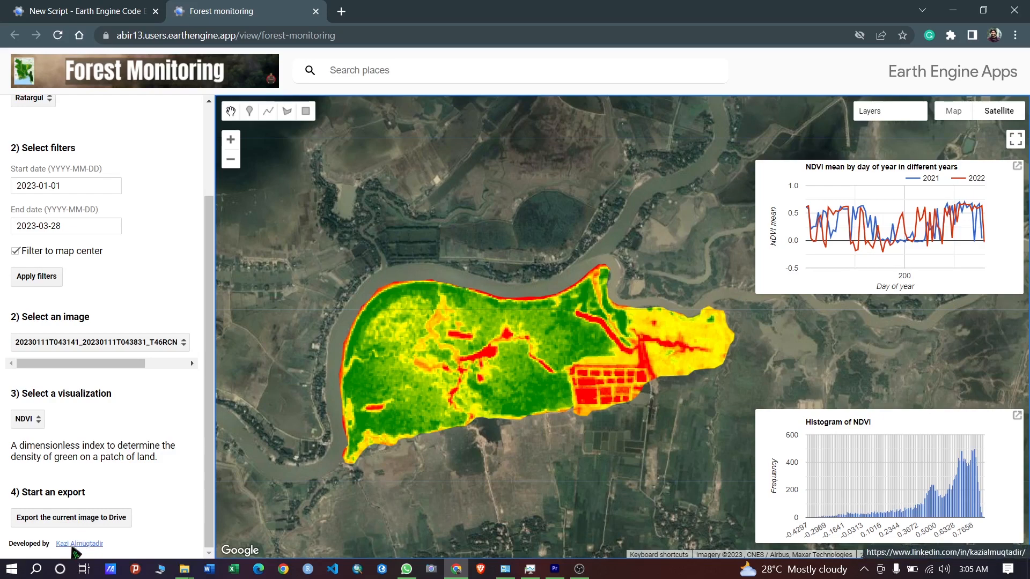
left_click(76, 543)
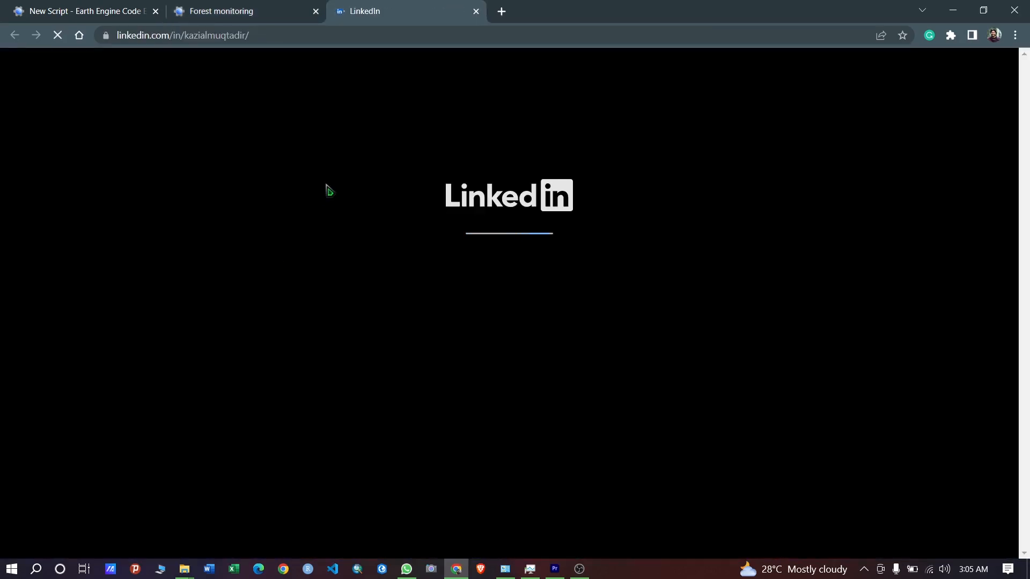